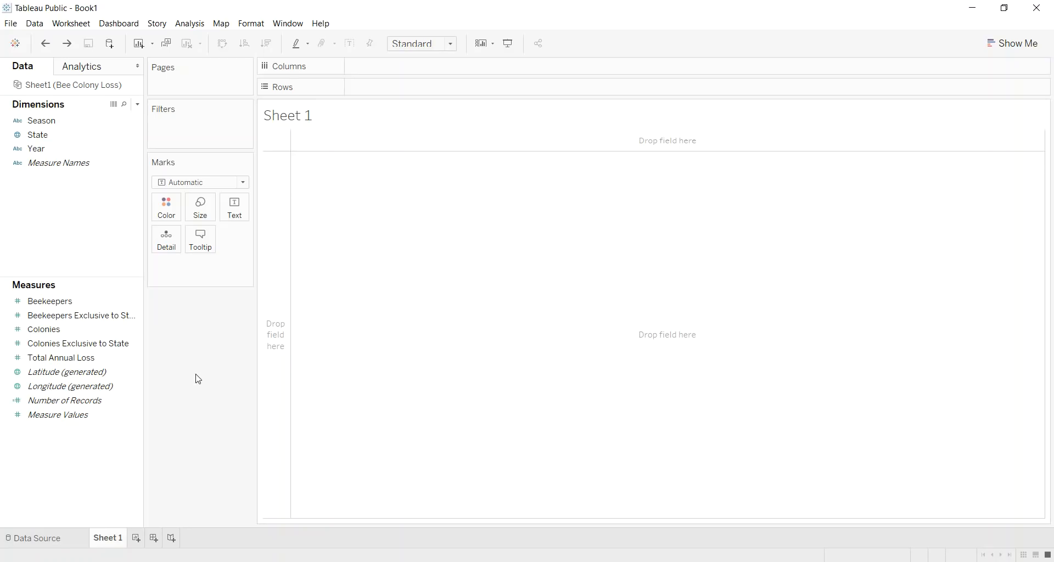
mouse_move(69, 104)
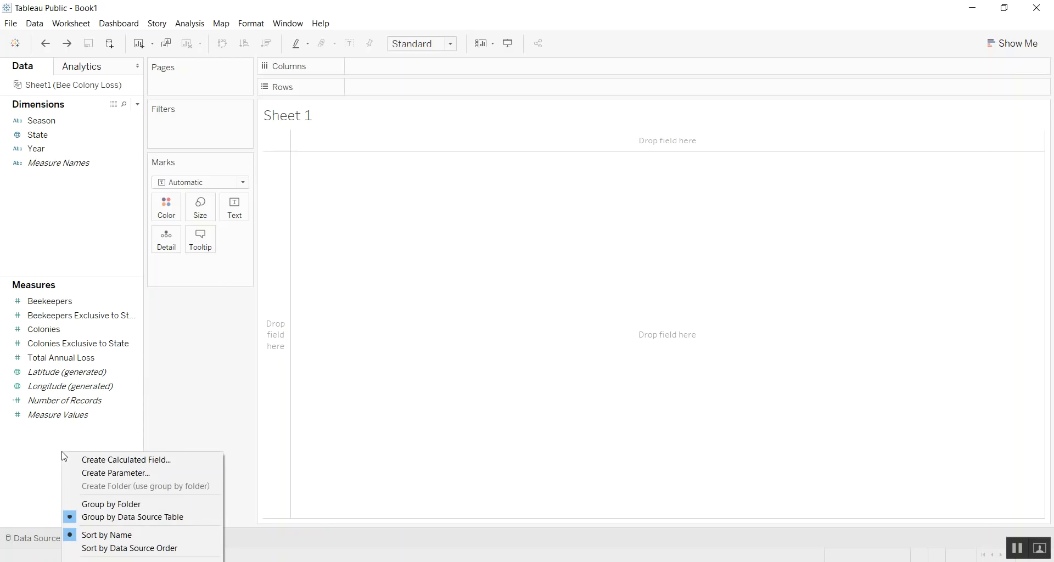
- Start a new parameter named X Axis as a String with a List of allowable values
click(116, 473)
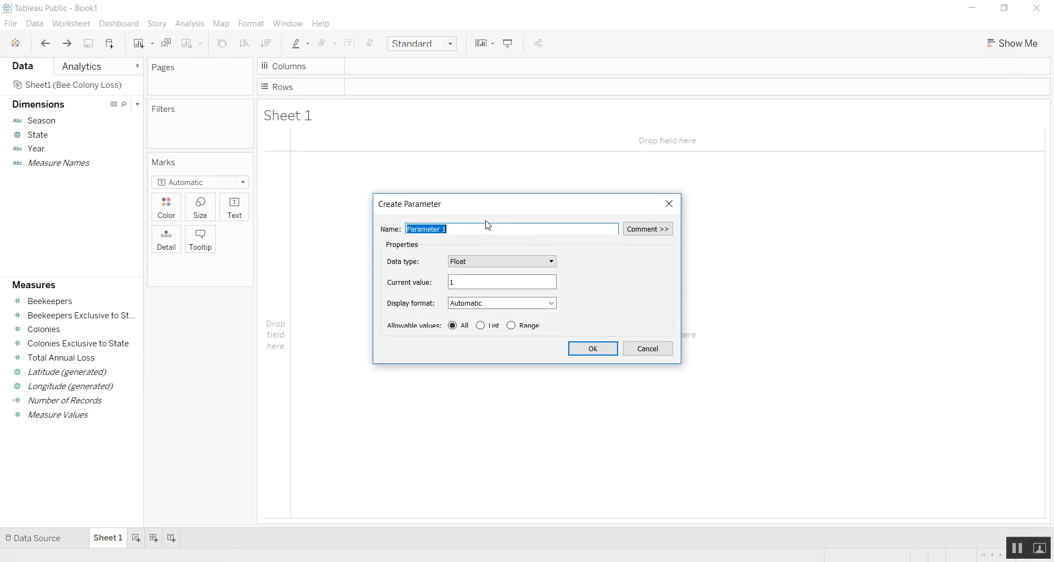
text(X Axis)
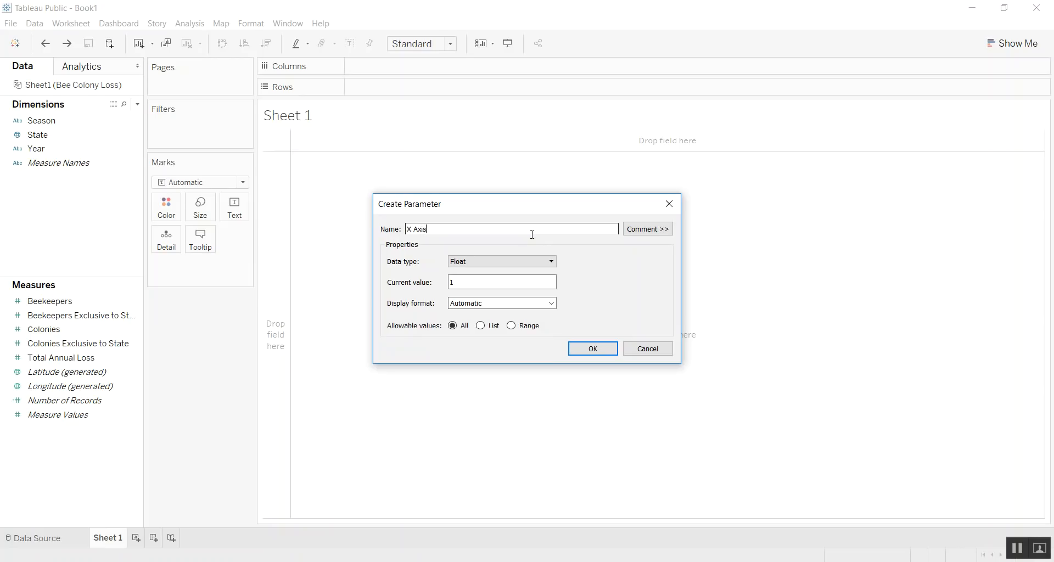
click(501, 261)
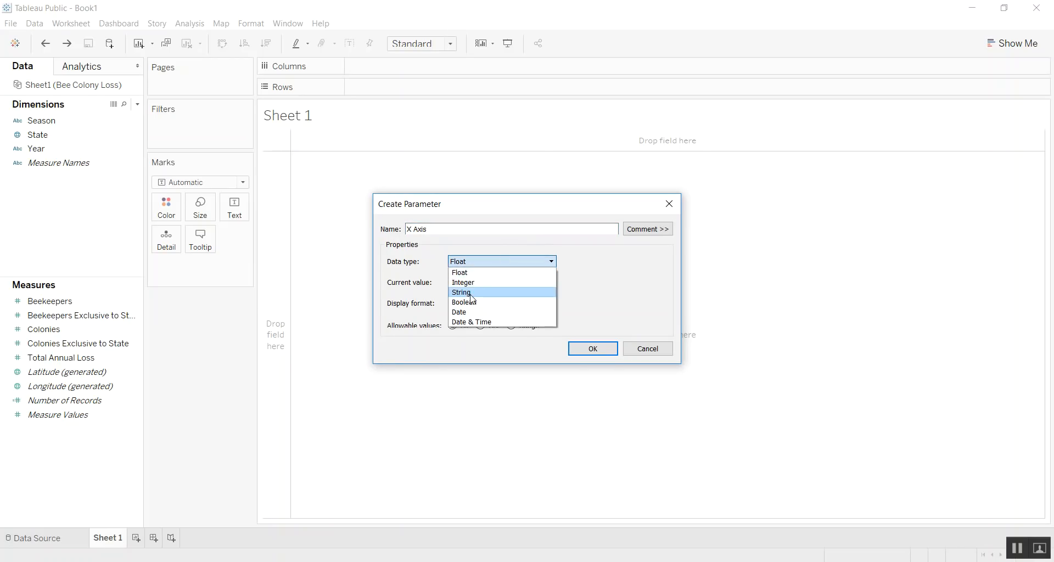
click(462, 292)
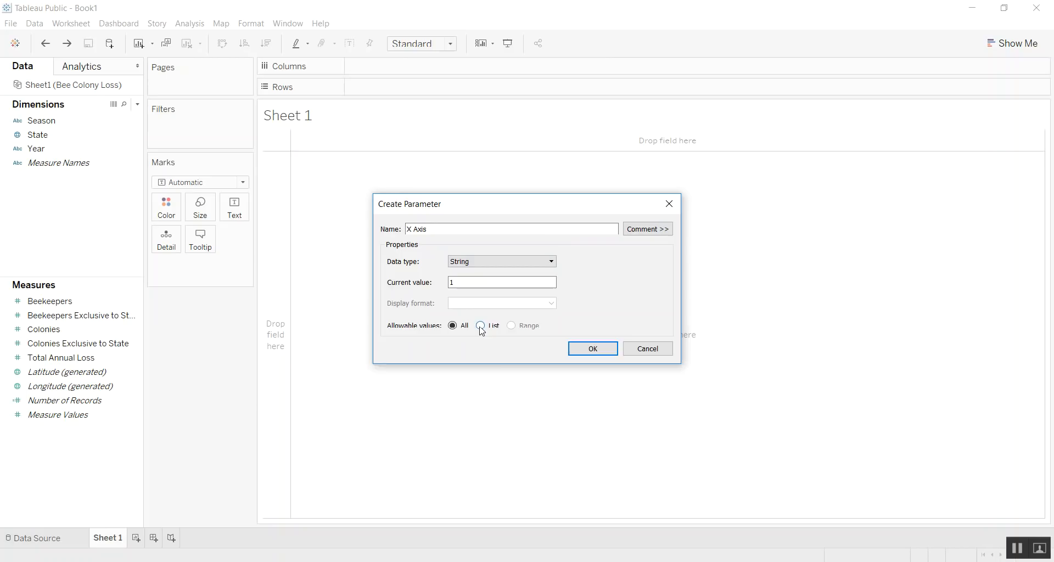
click(481, 325)
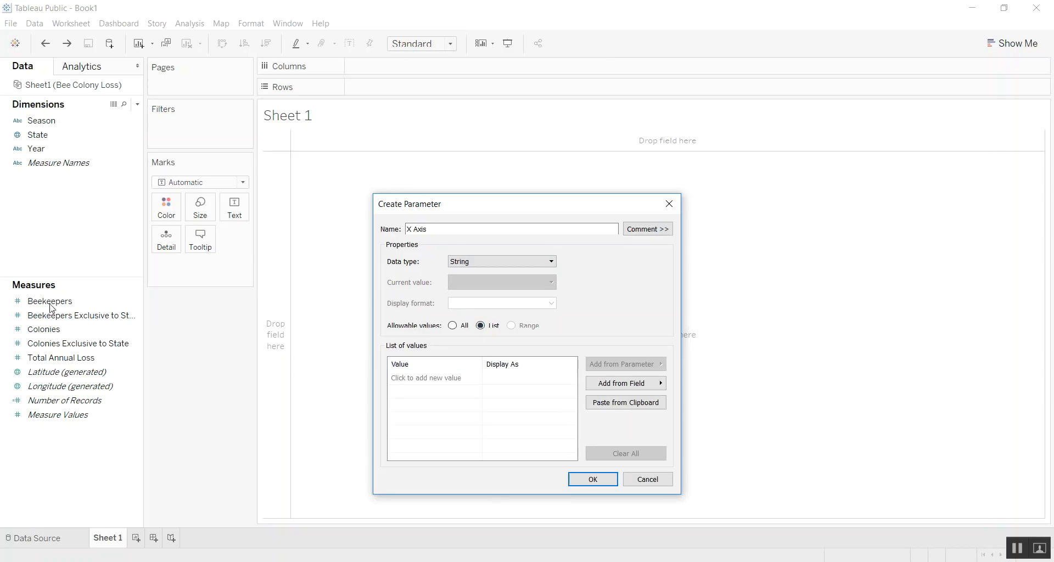
- Enter the list values Beekeepers, Exclusive Beekeepers and Colonies and create the parameter
click(433, 377)
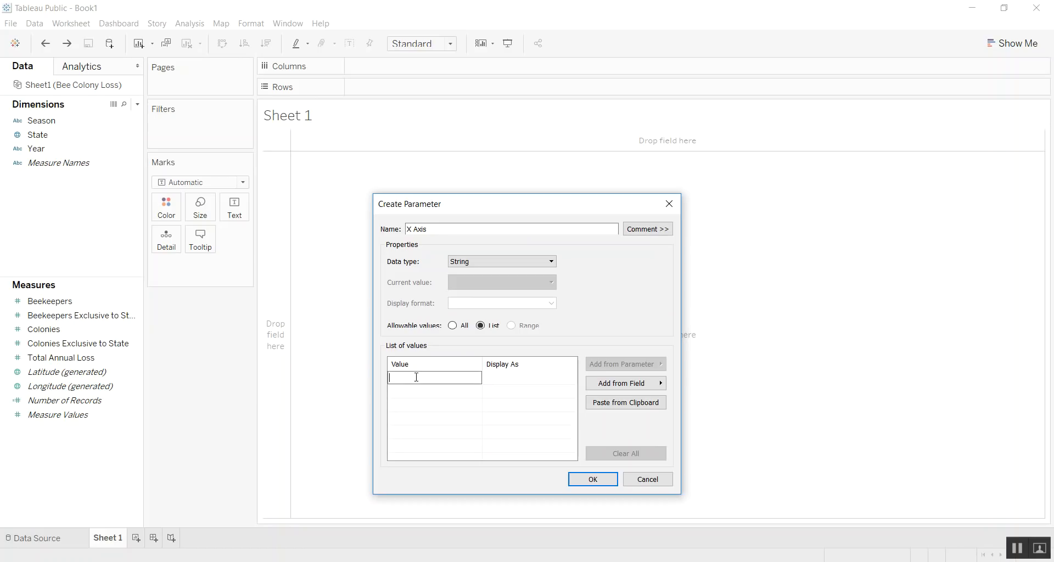
text(Bee)
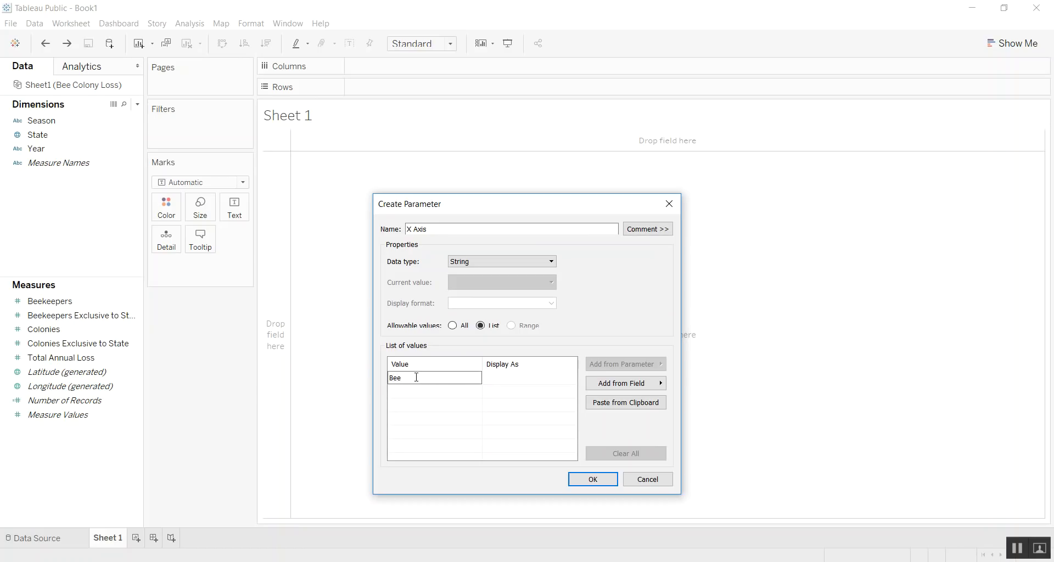
text(keepers)
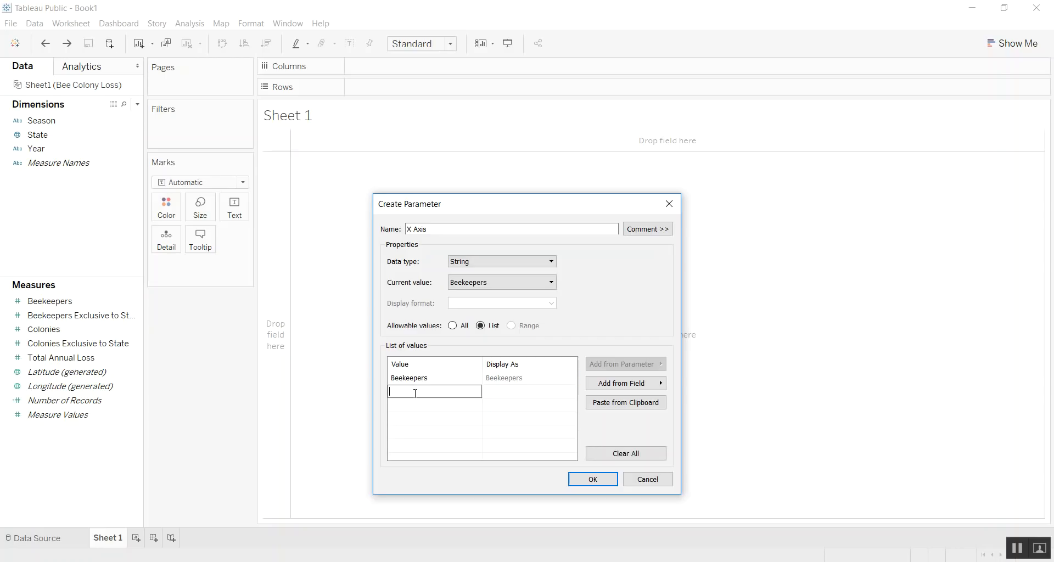
text(Exclusive Beekep)
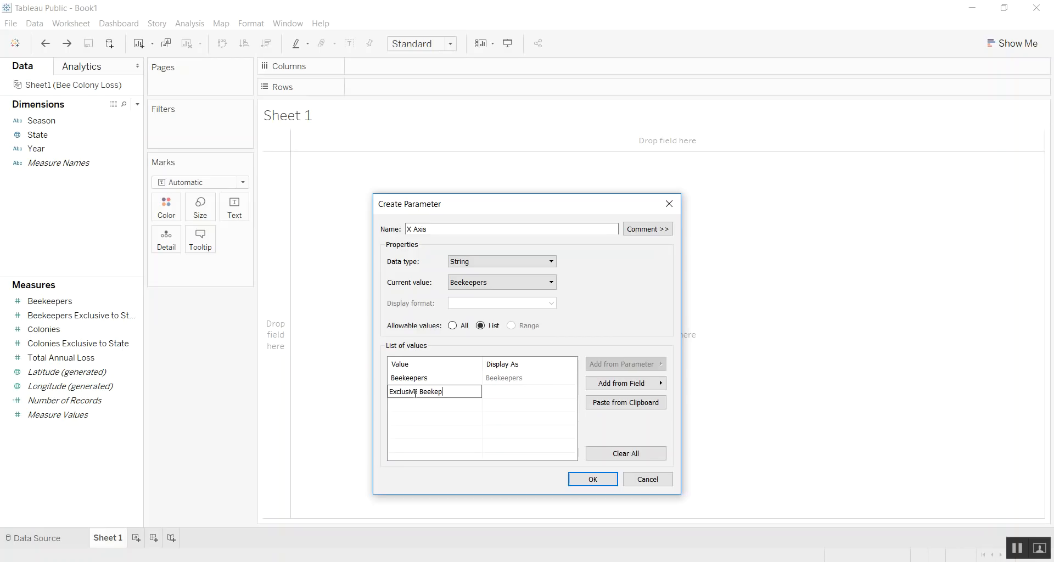
key(Backspace)
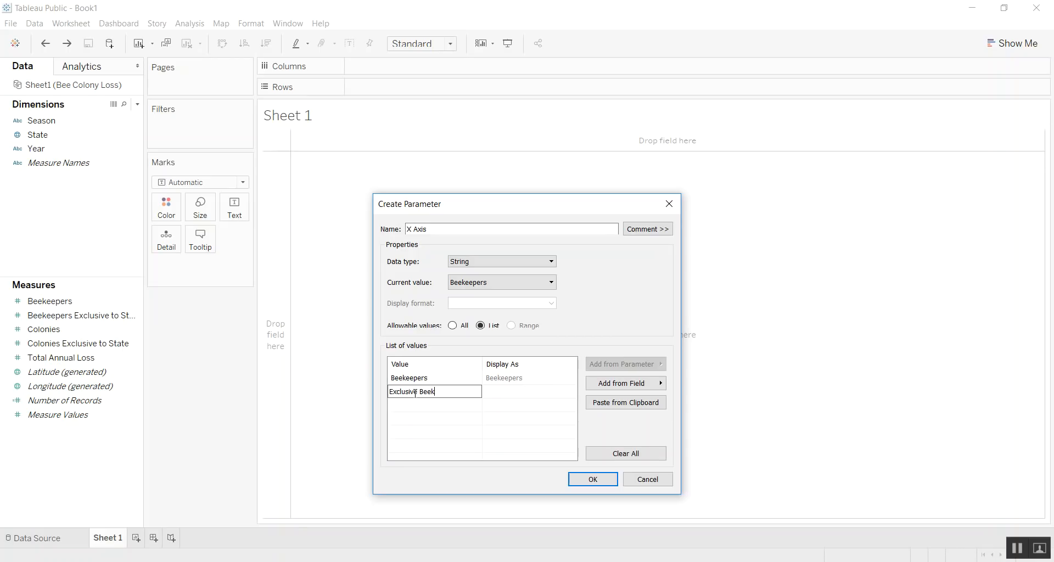
text(eepers)
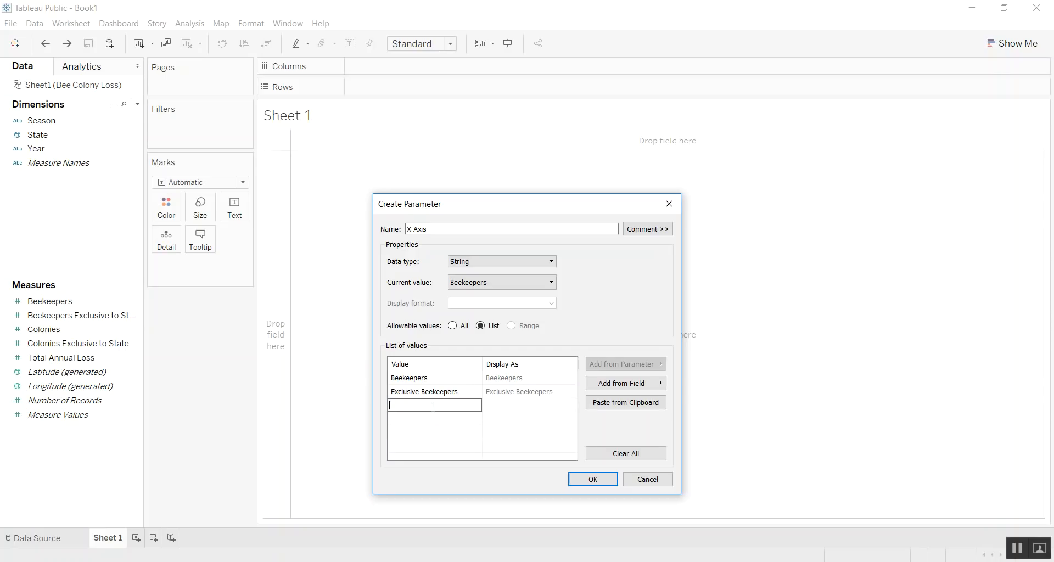
text(Colonies)
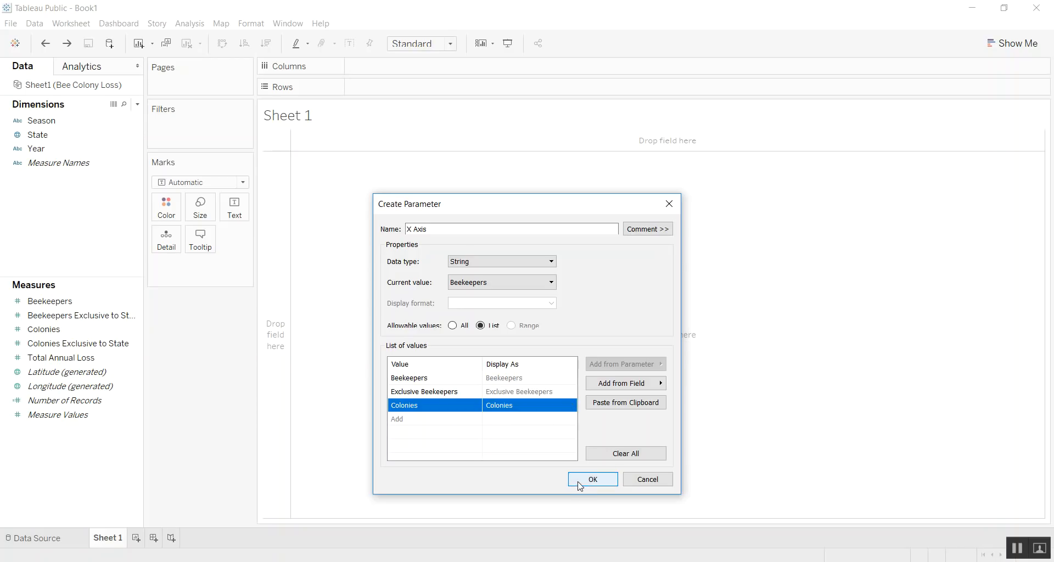
click(592, 478)
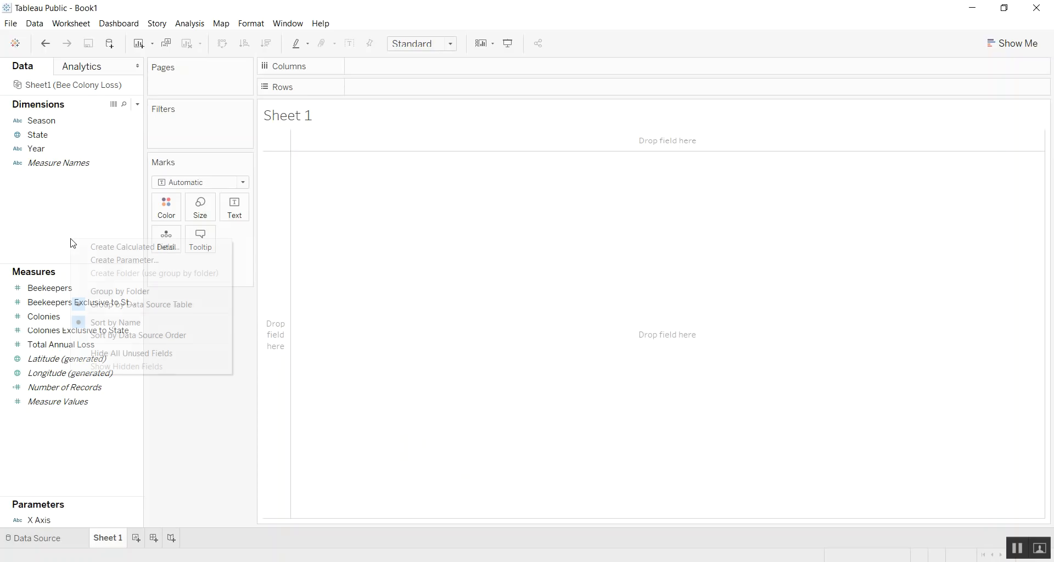
- Start a second parameter named Y Axis as a String with a List of allowable values
click(124, 261)
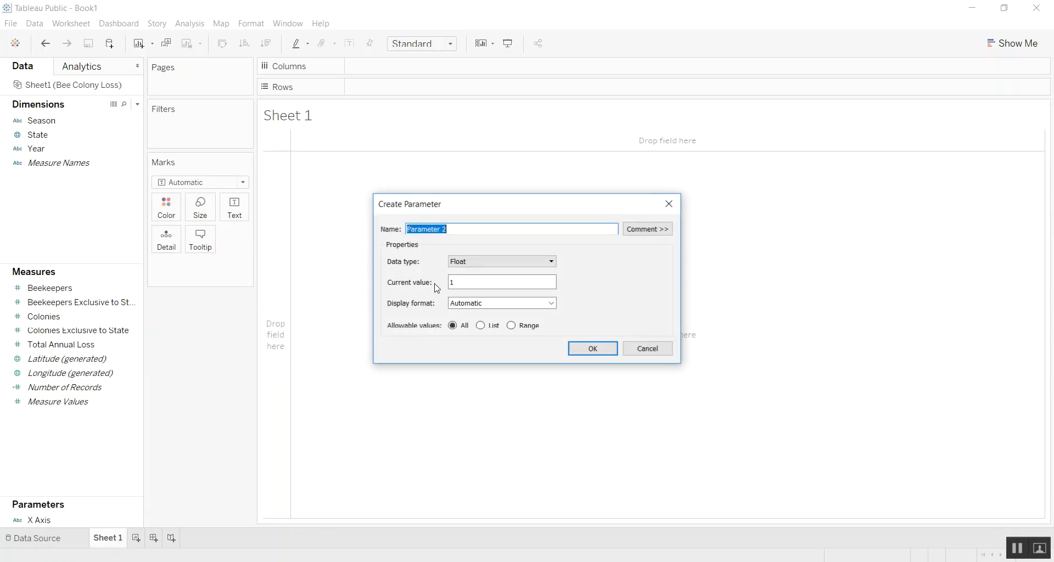
text(Y Axis)
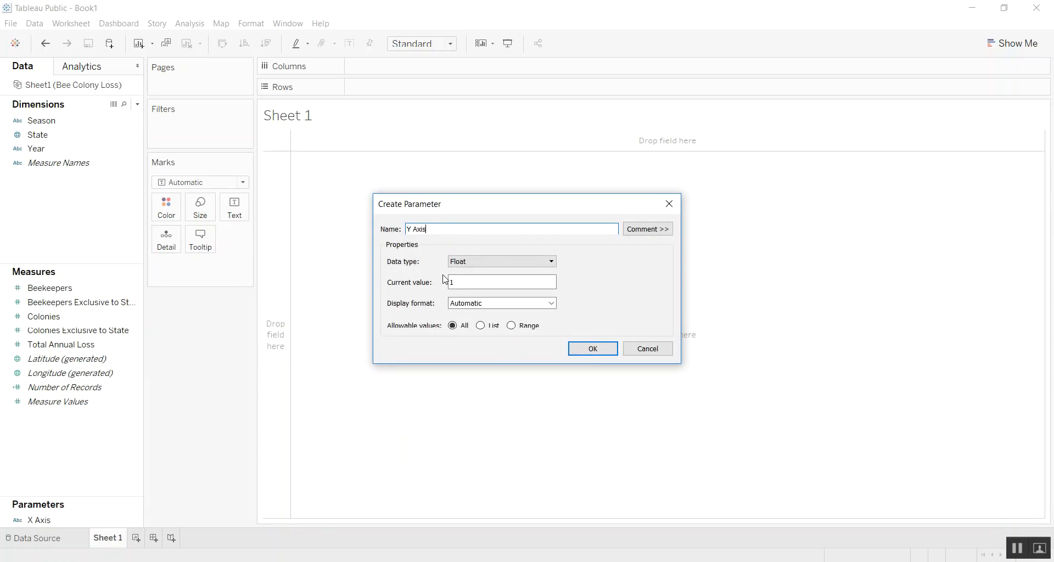
click(501, 261)
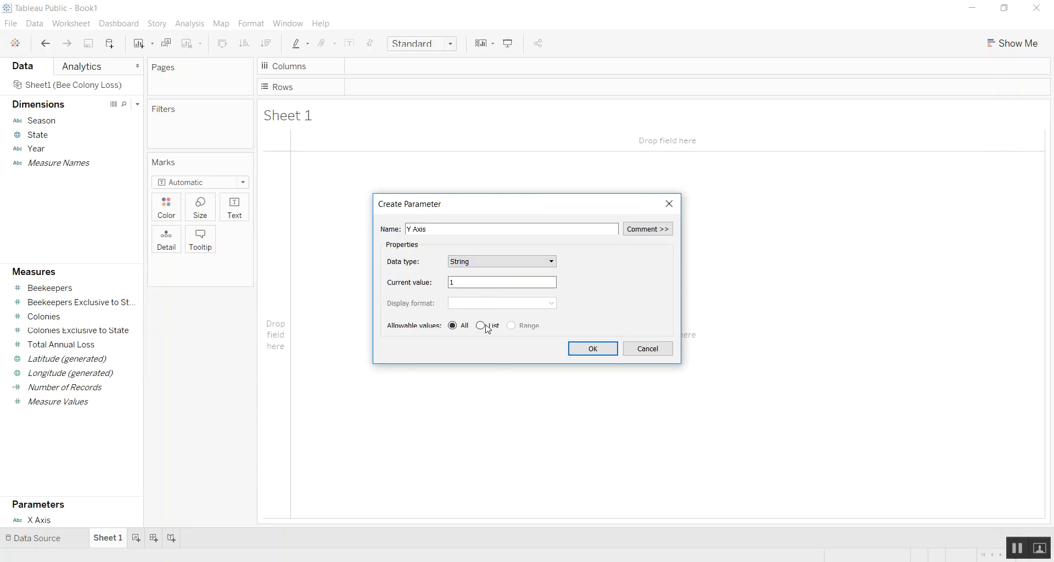
click(480, 325)
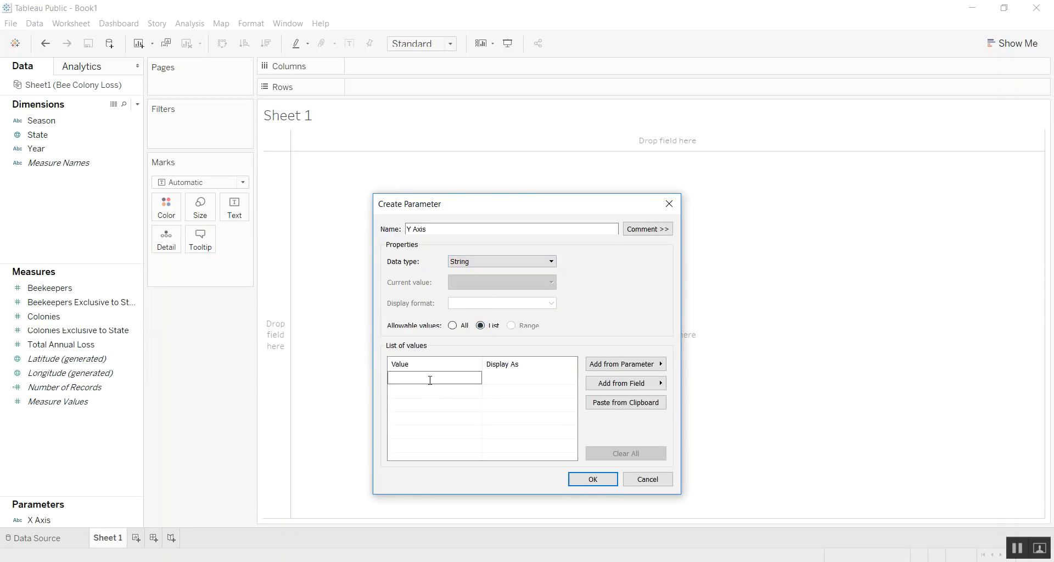
- Enter the list values Exclusive Colonies and Total Annual Loss and create the parameter
text(Coloni)
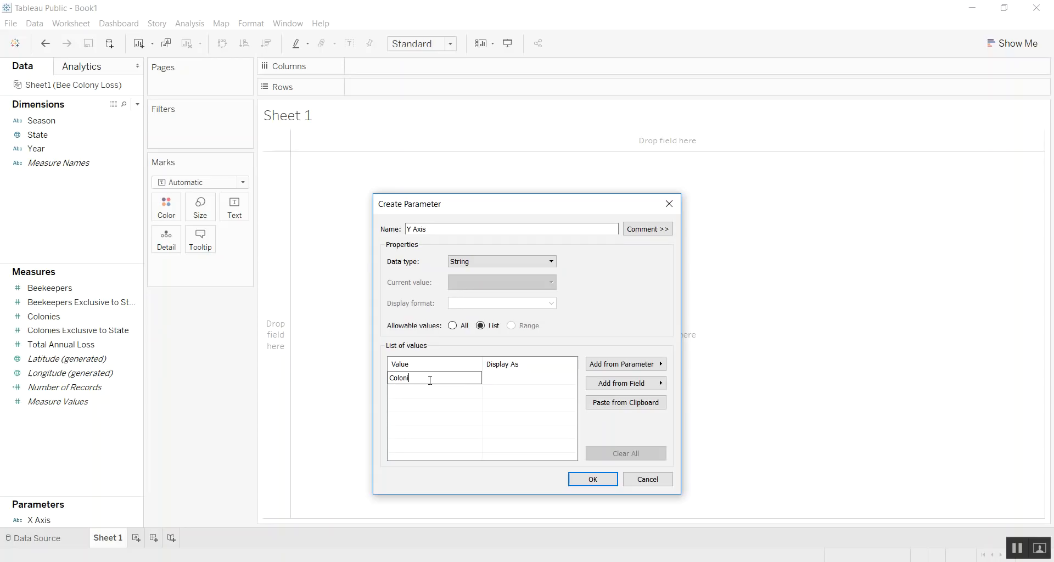
text(Exclusive)
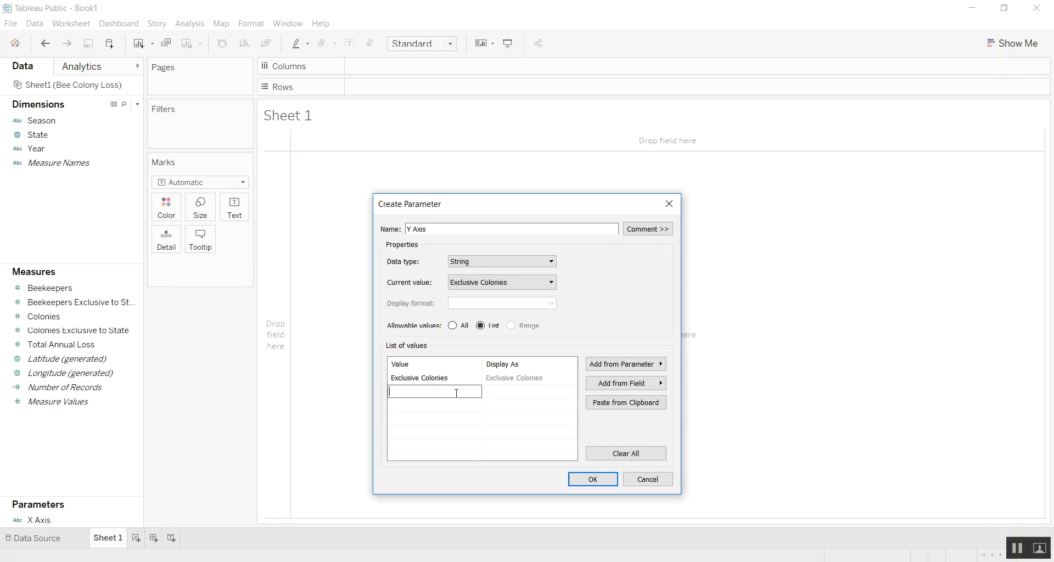
text(Total Annual Loss)
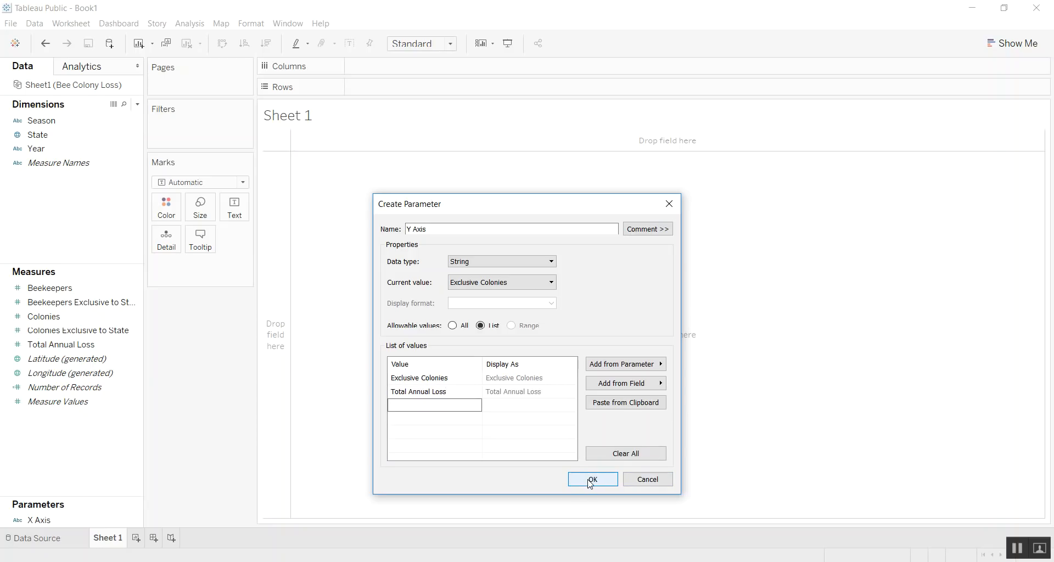
click(592, 478)
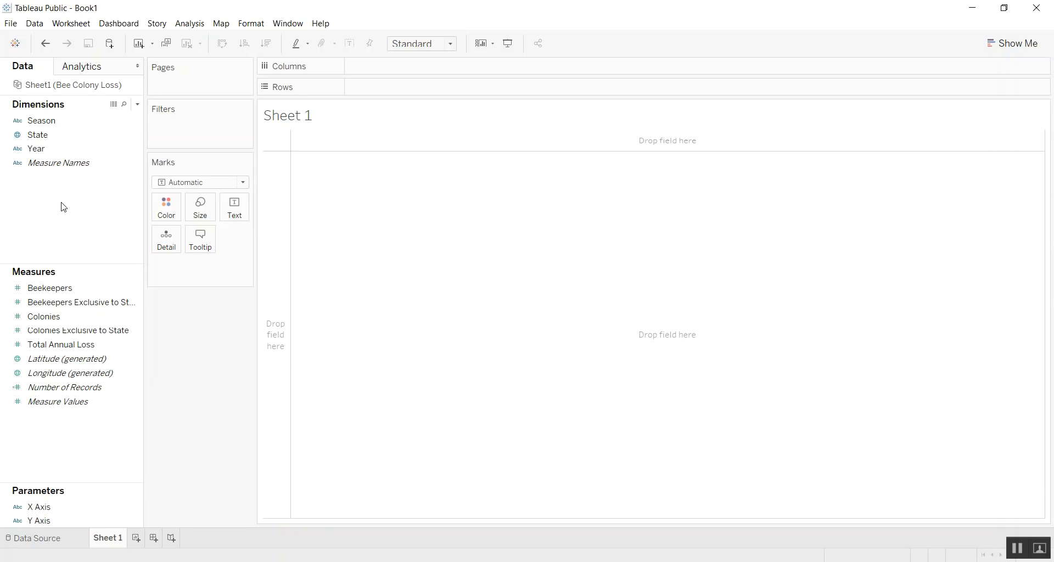
- Show parameter controls for X Axis and Y Axis on the worksheet
right_click(40, 508)
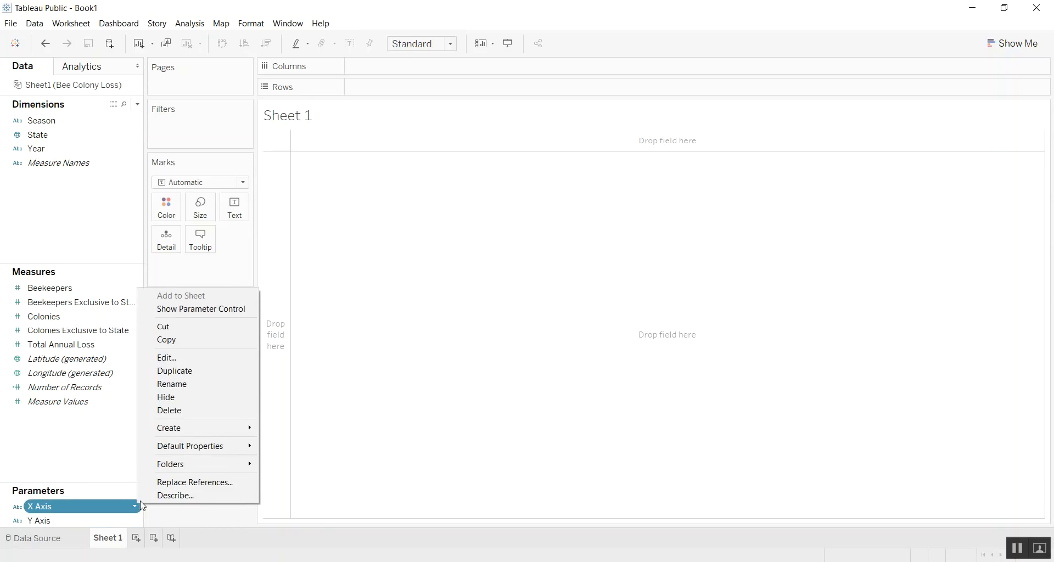
click(199, 308)
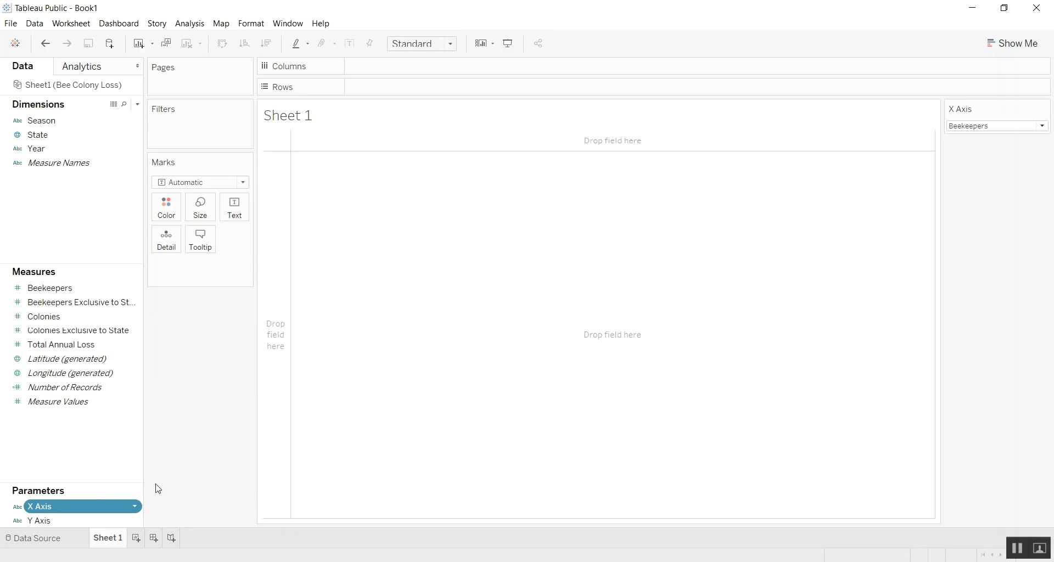
click(40, 519)
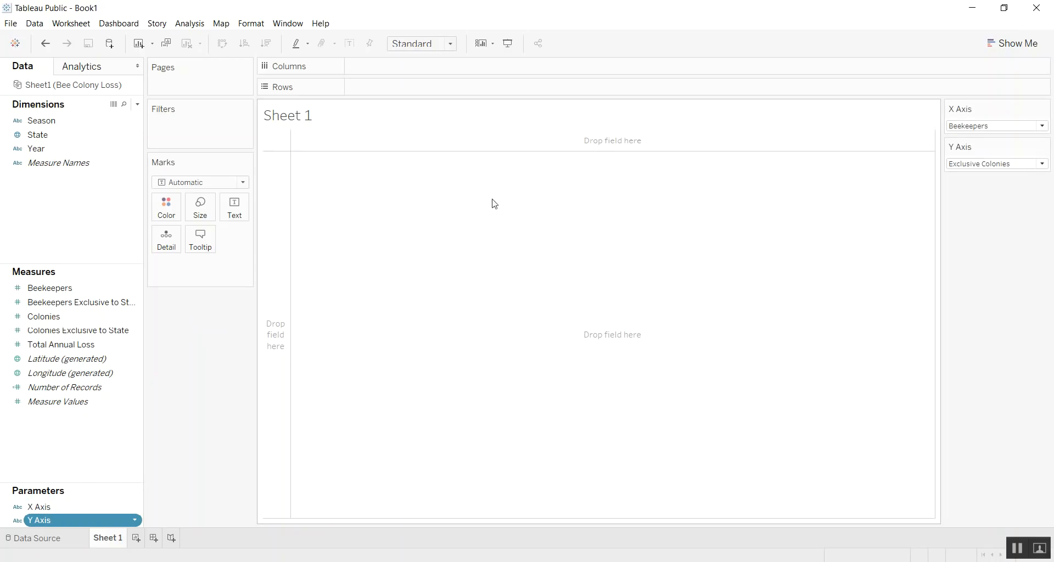
mouse_move(90, 219)
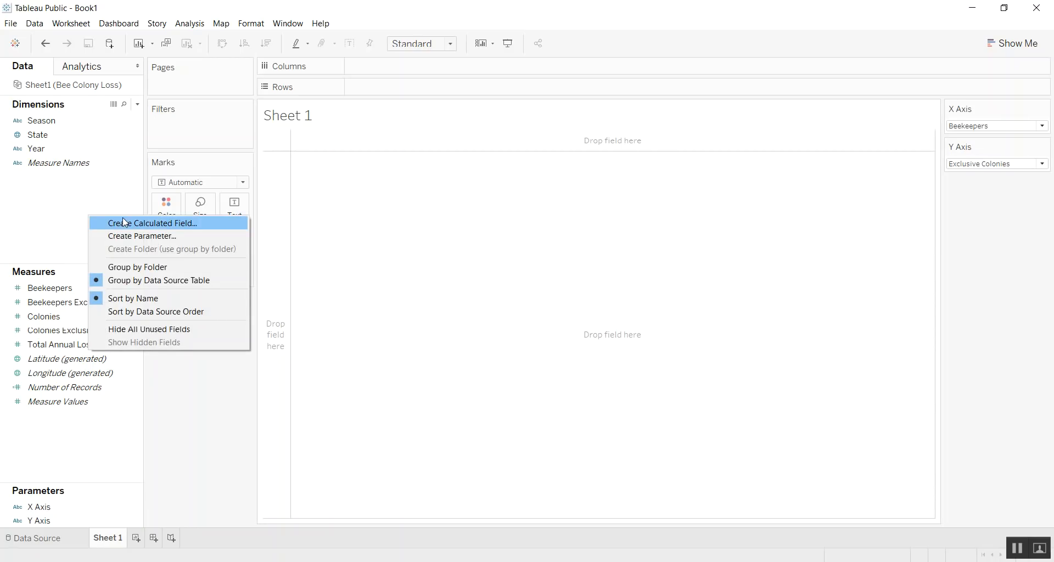
- Start a calculated field Select X Axis with CASE [X Axis] and a Beekeepers branch returning [Beekeepers]
click(152, 223)
text(Select)
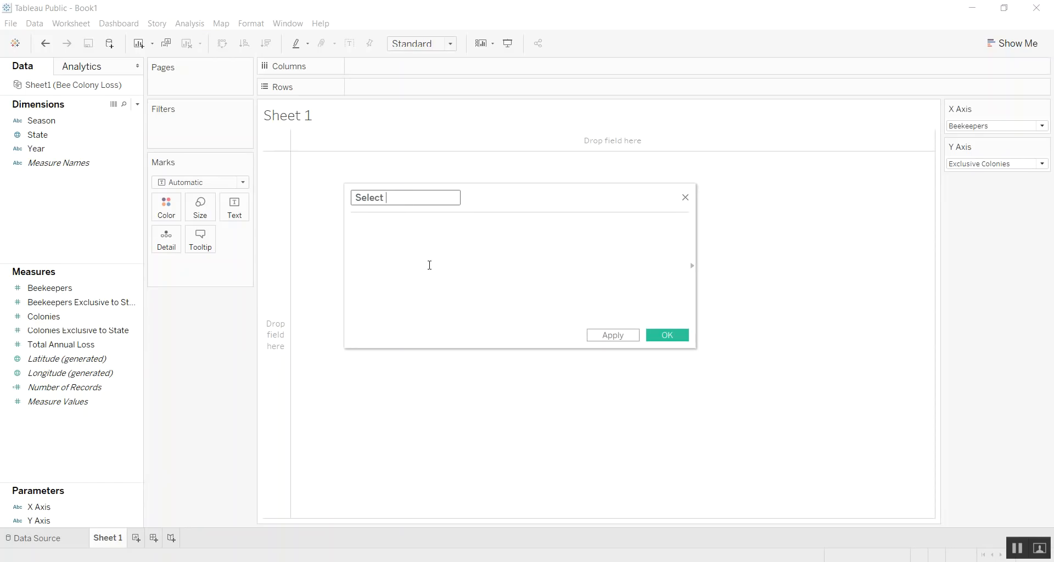
text(X A)
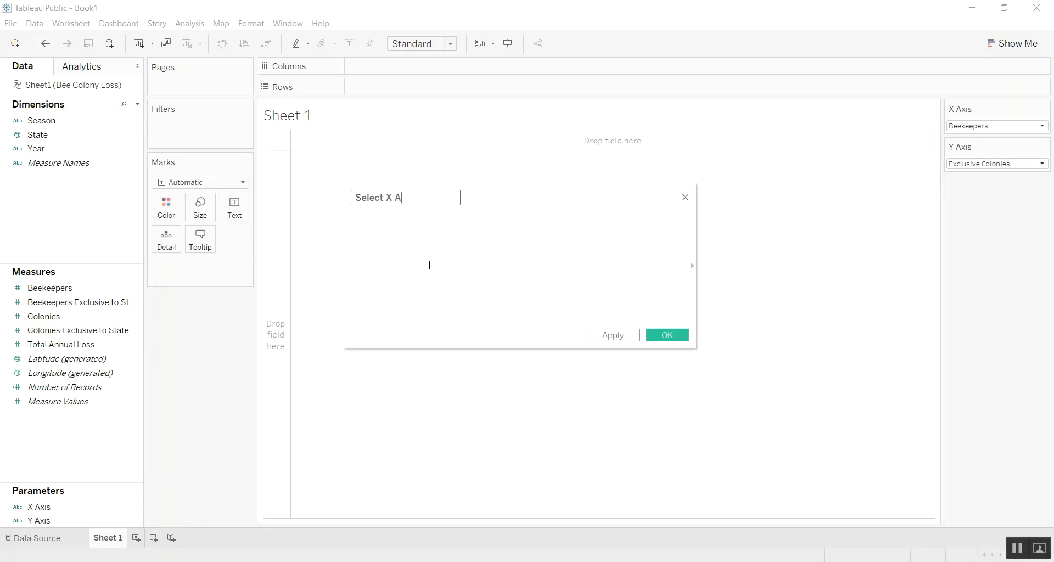
text(xis)
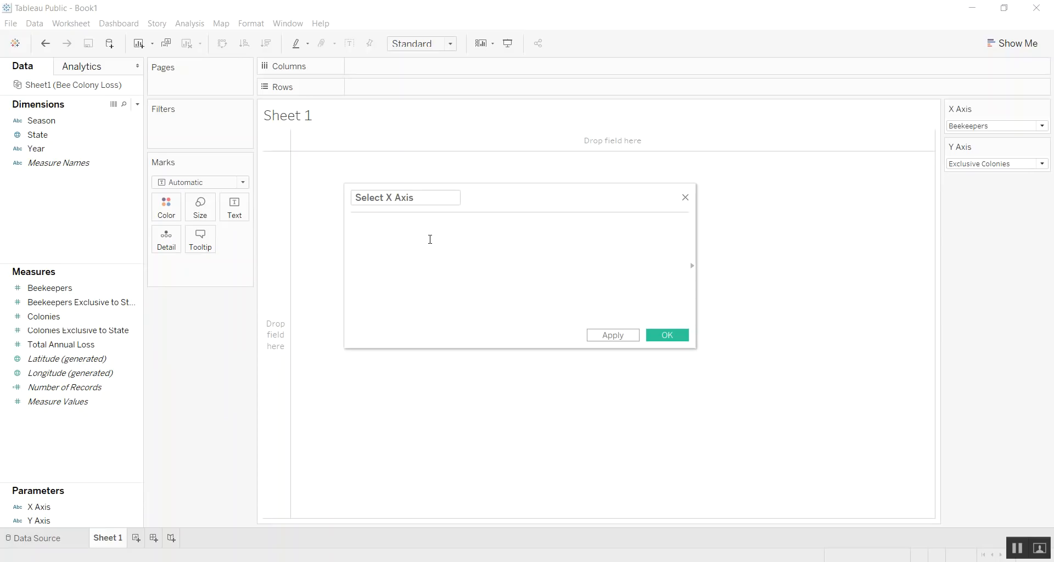
text(CASE)
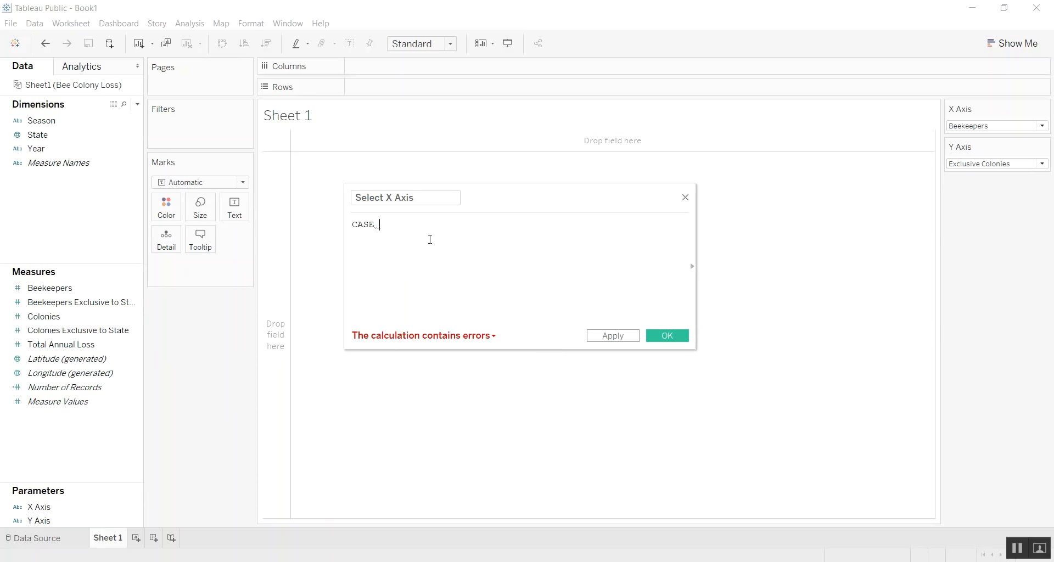
text([X Axis])
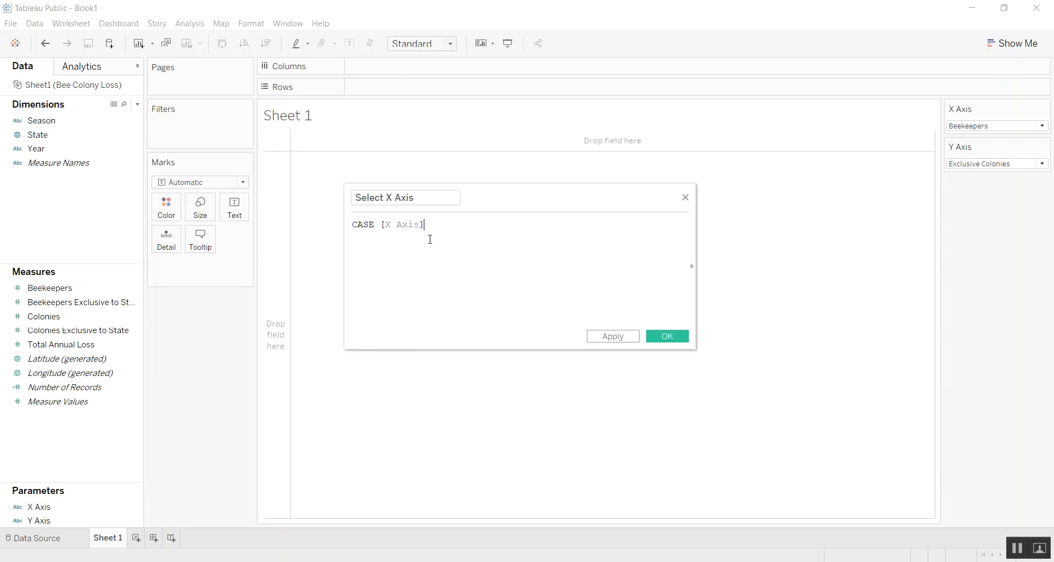
text(WHEN "Beekep)
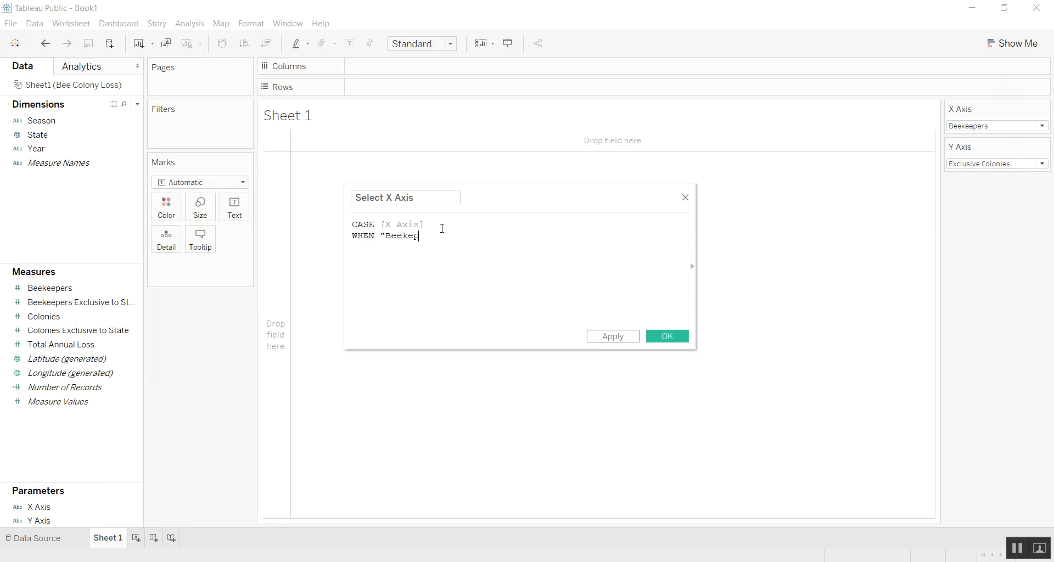
text(epers" then)
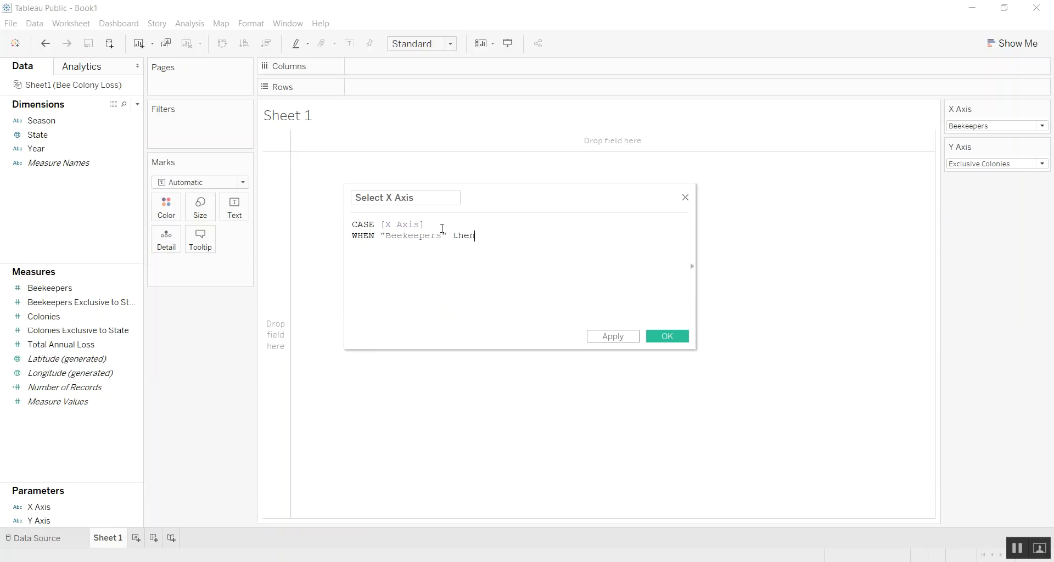
text([Beekeepers])
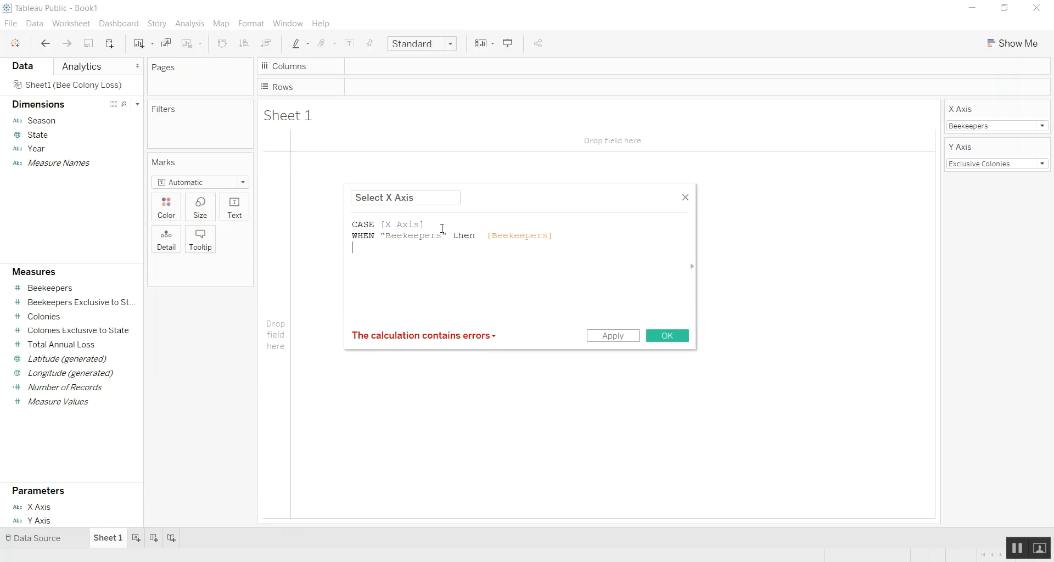
- Add the Exclusive Beekeepers branch returning Beekeepers Exclusive to State
text(WHen)
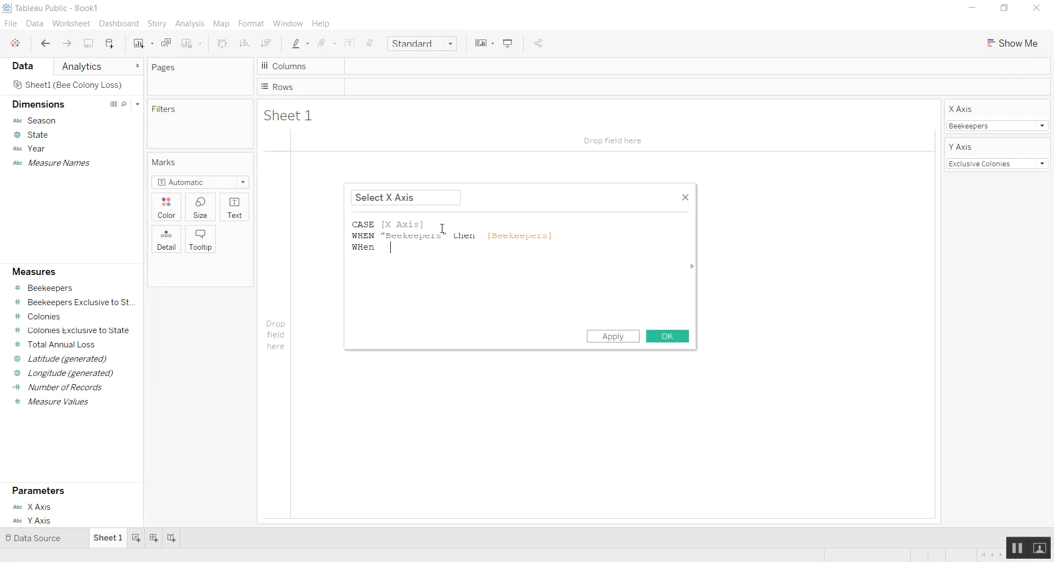
text("Excl)
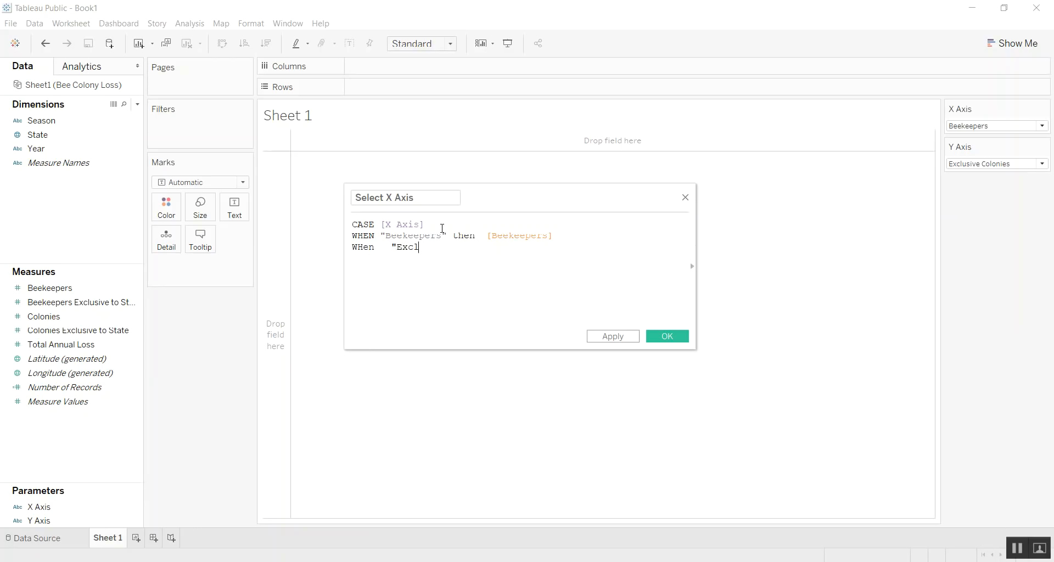
text(usive Beekep)
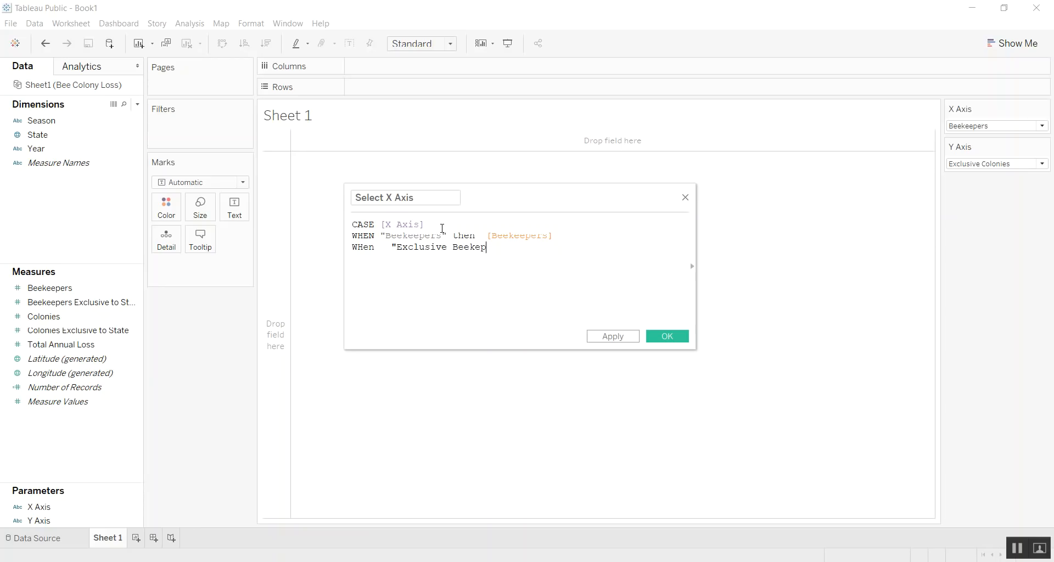
text(eers")
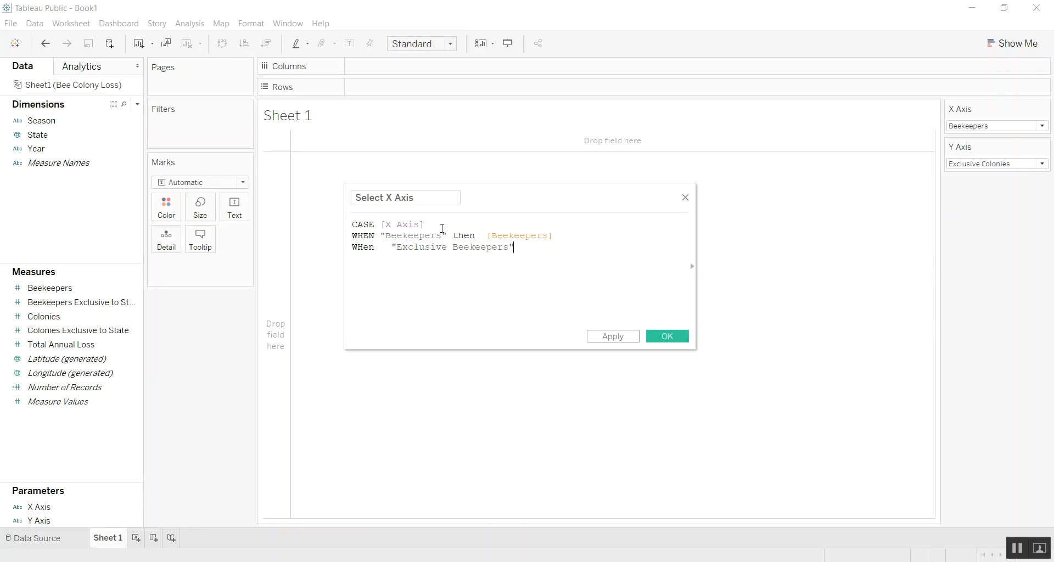
text(then Be)
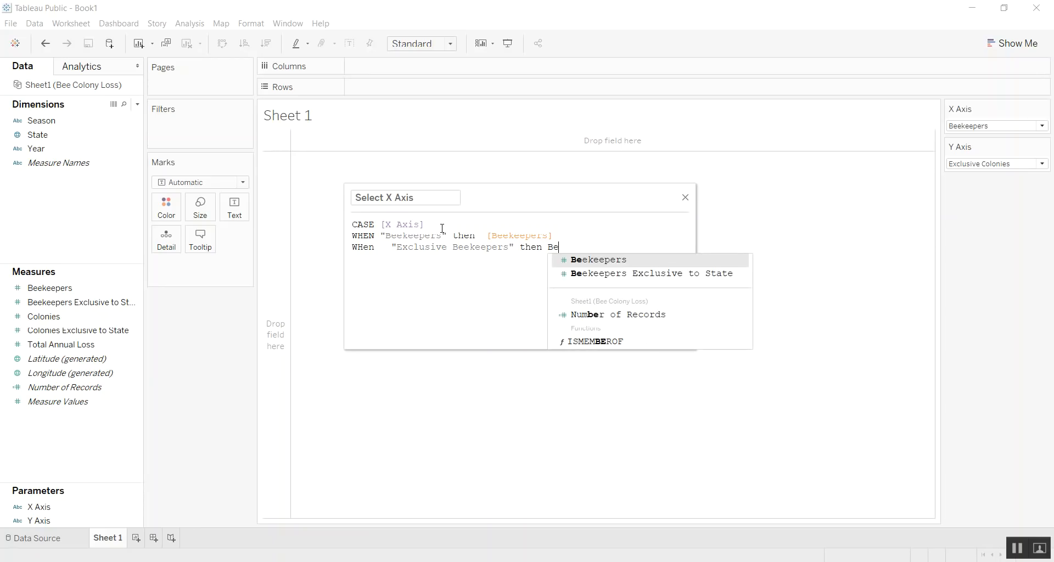
click(648, 274)
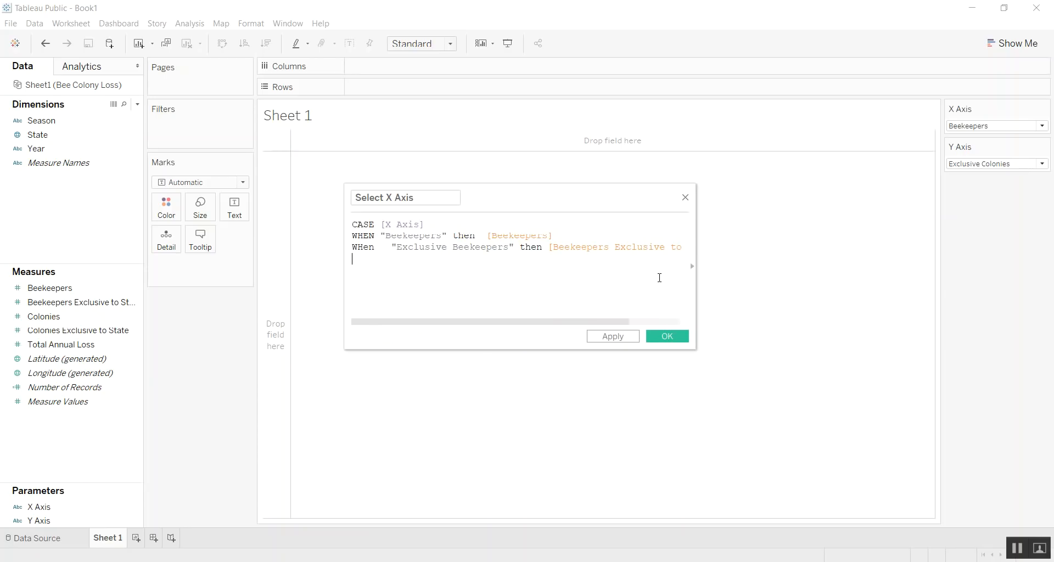
- Add the Colonies branch returning Colonies, close with END and save the calculation
text(WHEN ")
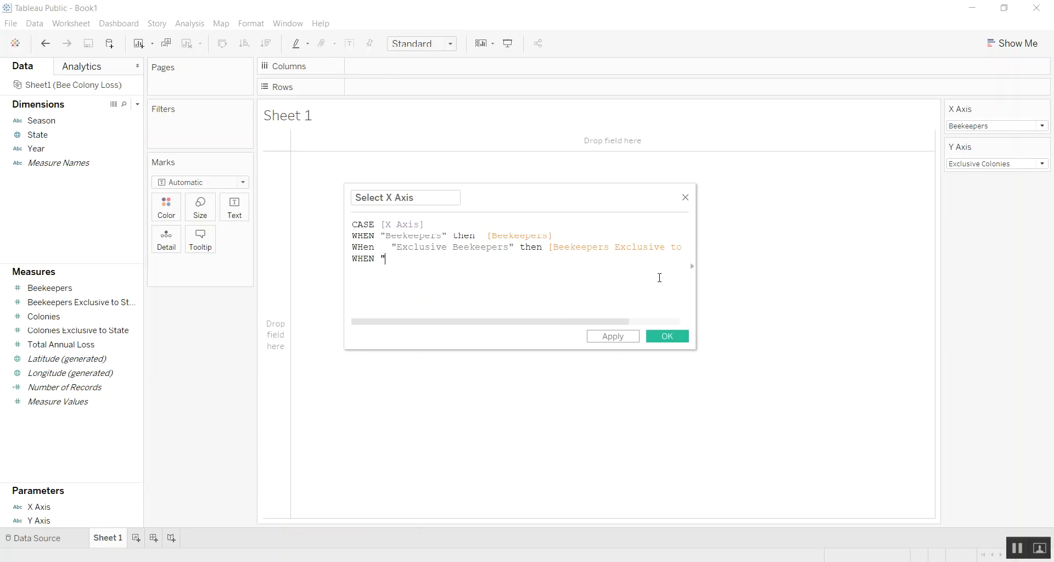
text(Colonies" t)
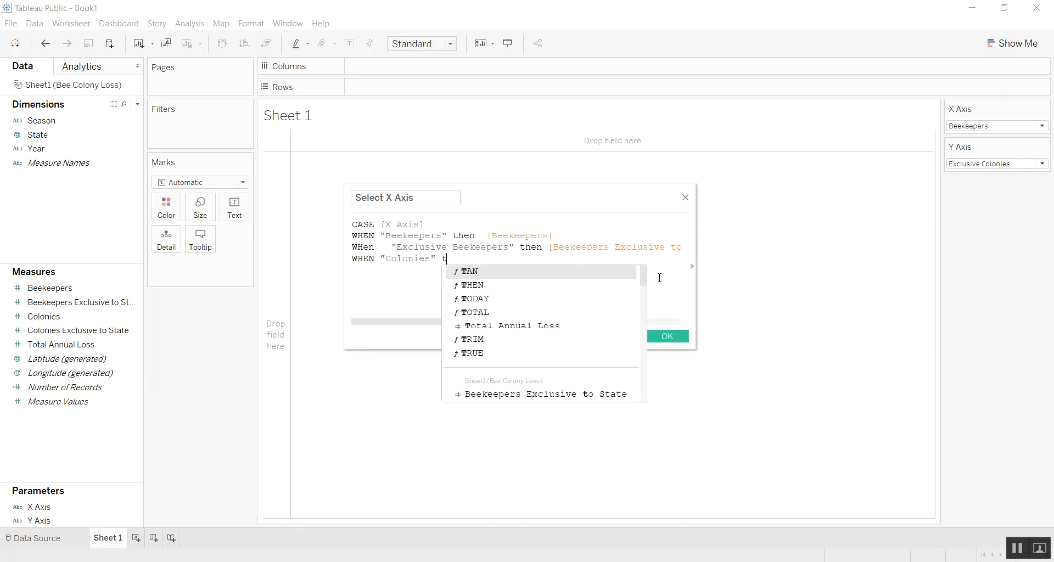
text(Colonies])
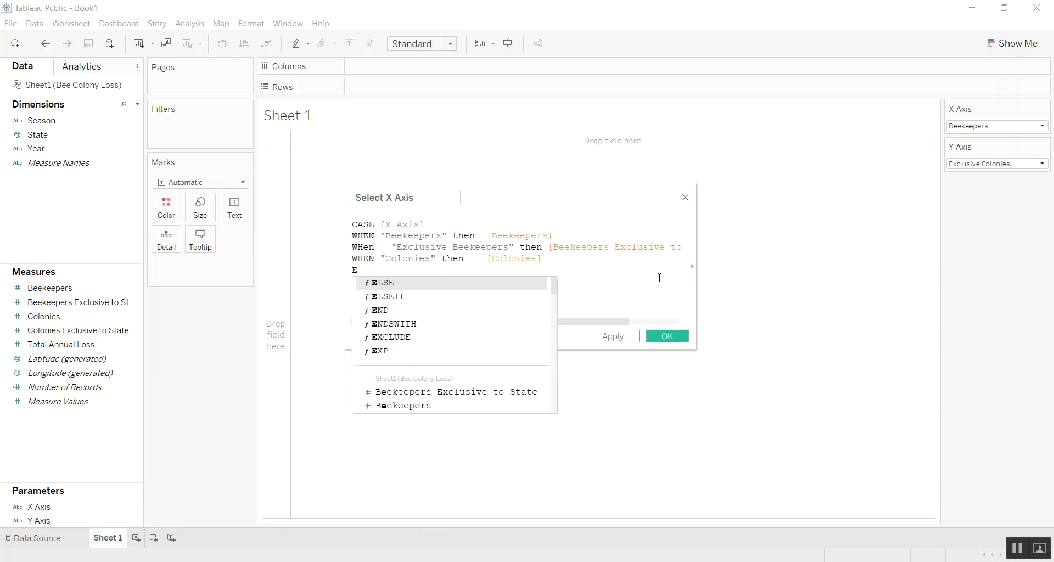
text(ND)
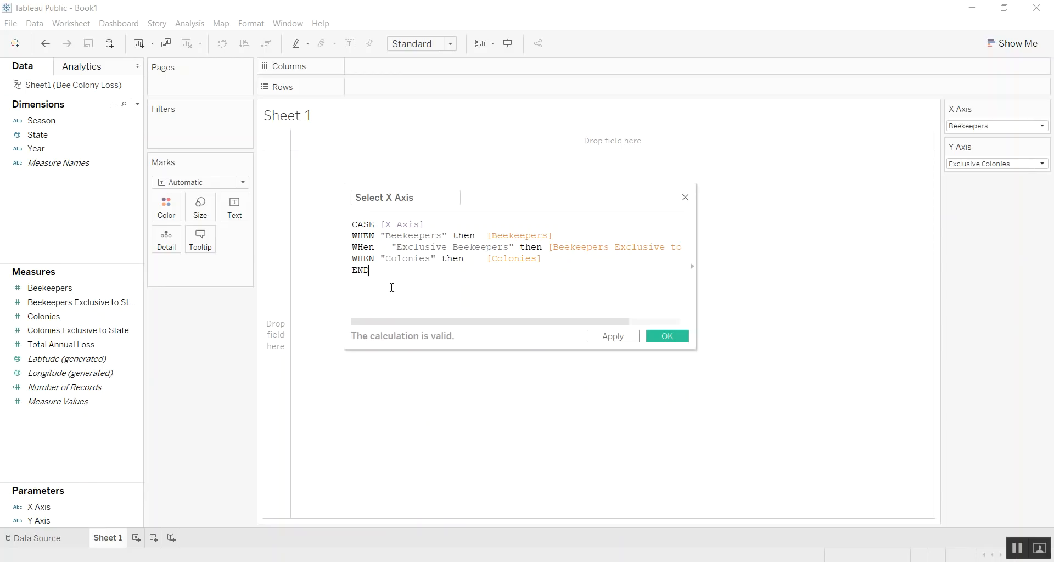
click(667, 336)
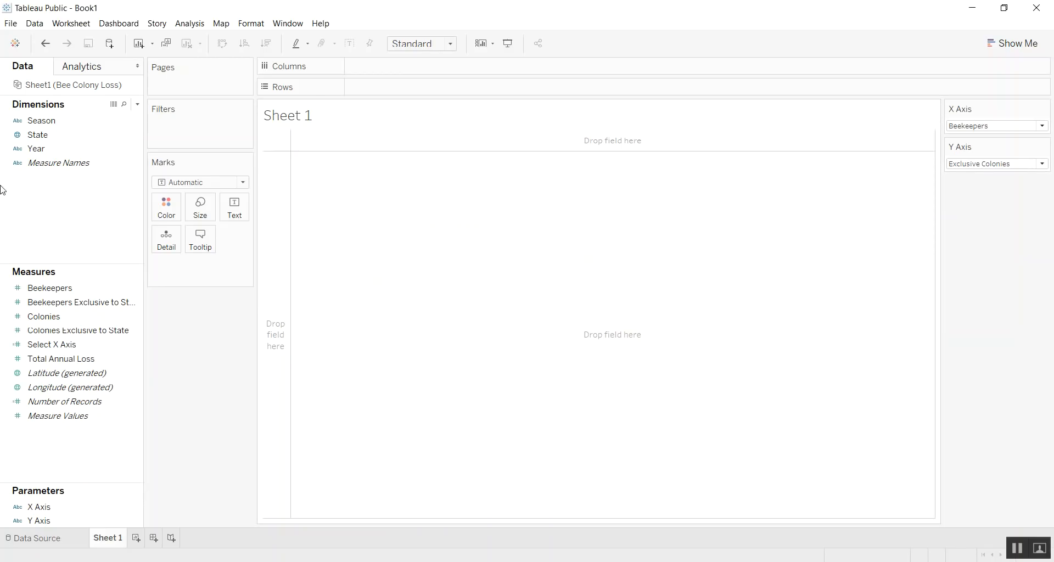
mouse_move(86, 222)
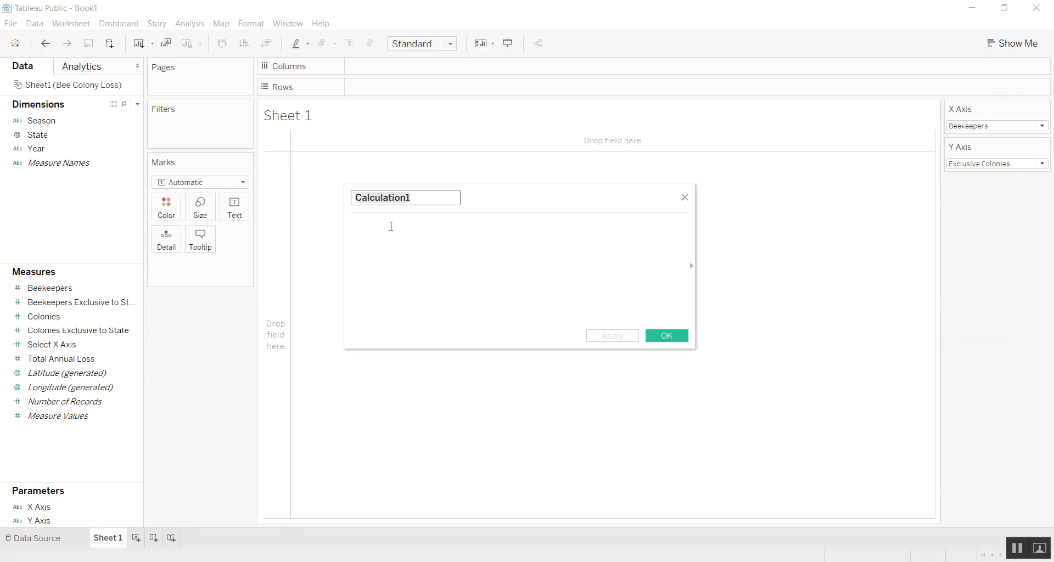
- Start Select Y Axis with CASE [Y Axis] and an Exclusive Colonies branch returning Colonies Exclusive to State
text(Select Y)
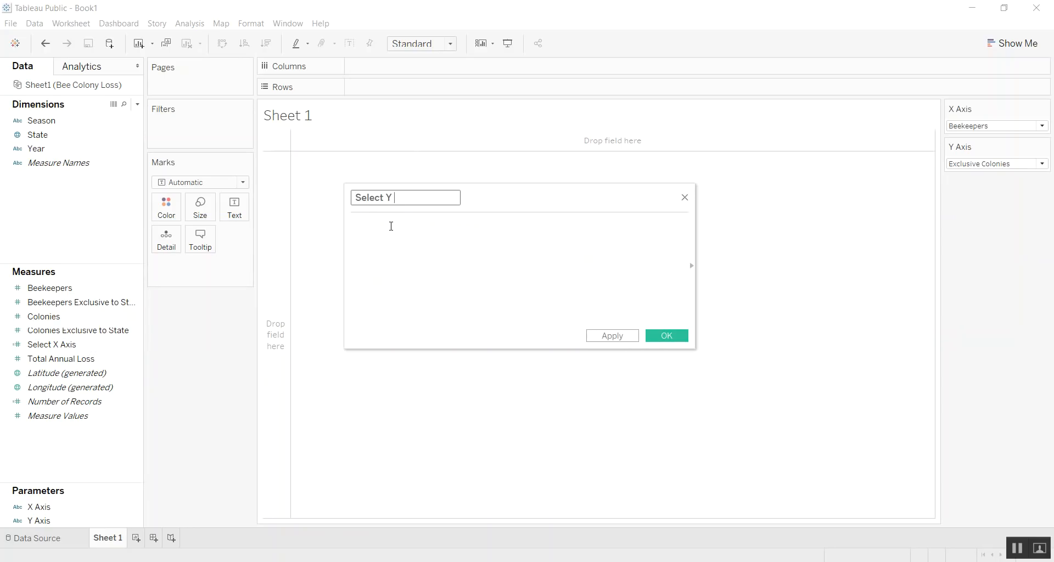
text(Axis)
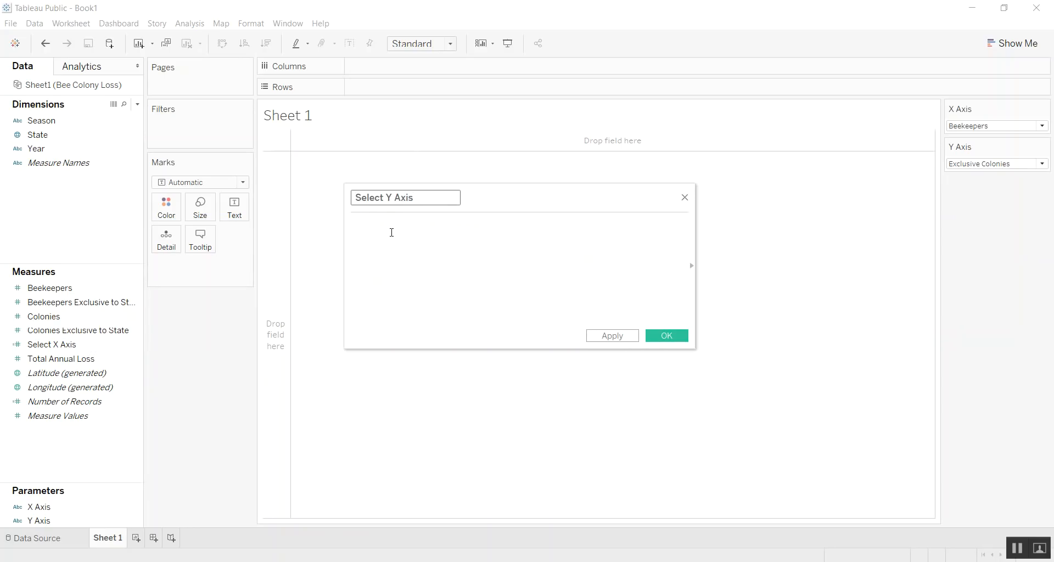
text(CASE Y)
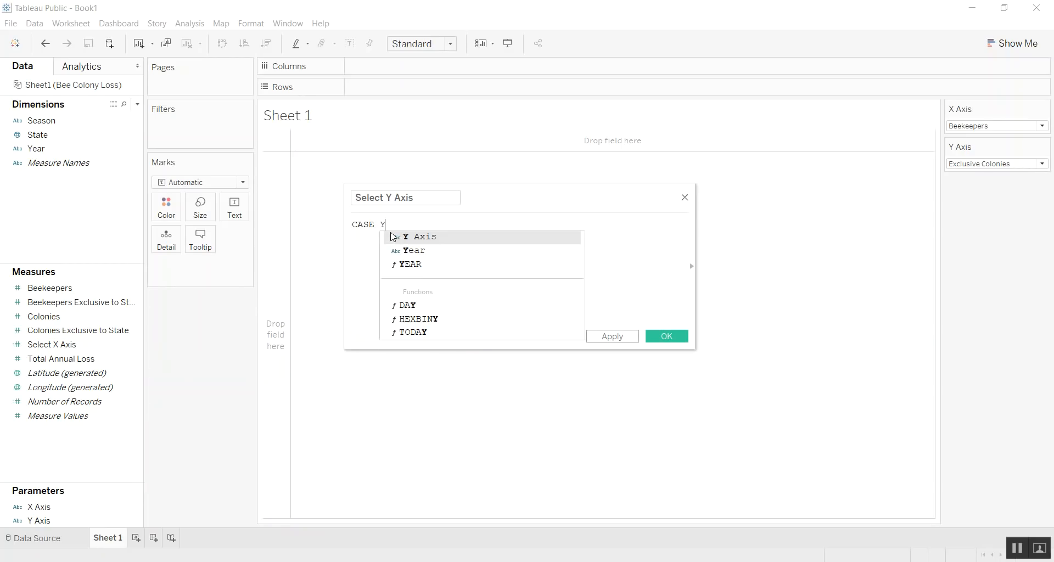
click(424, 236)
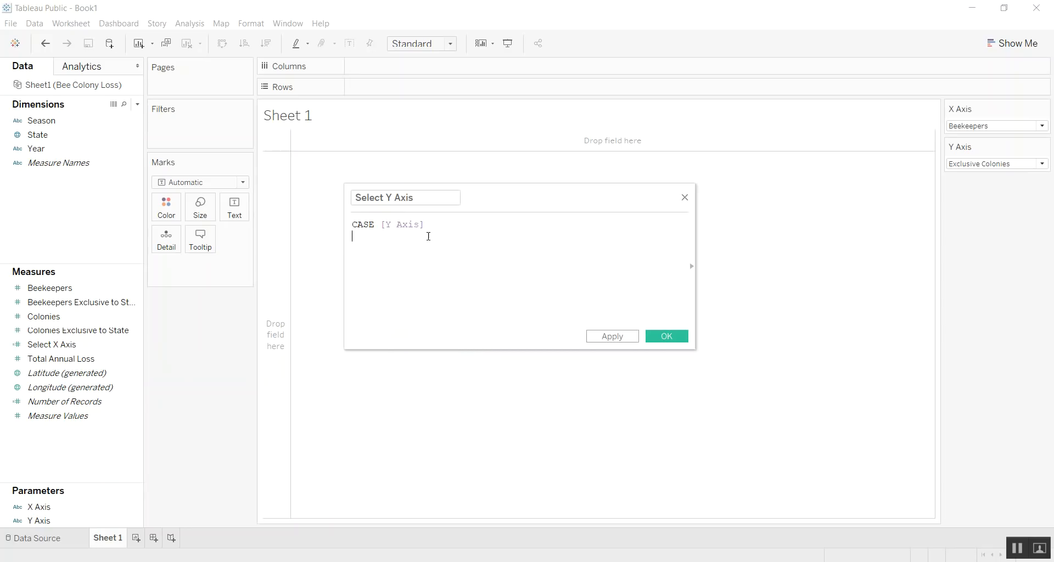
text(WHEN)
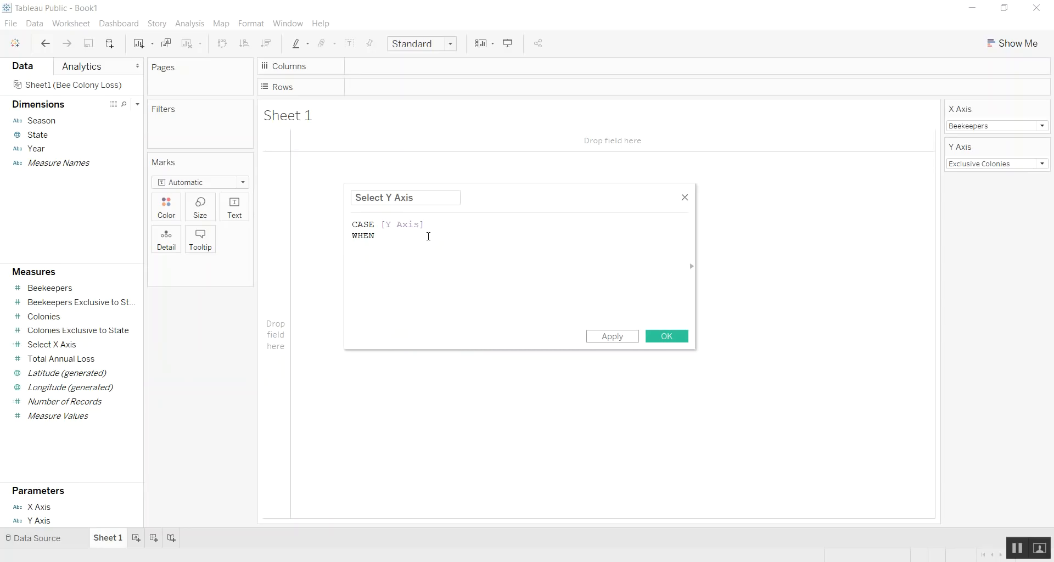
text("Exclusive)
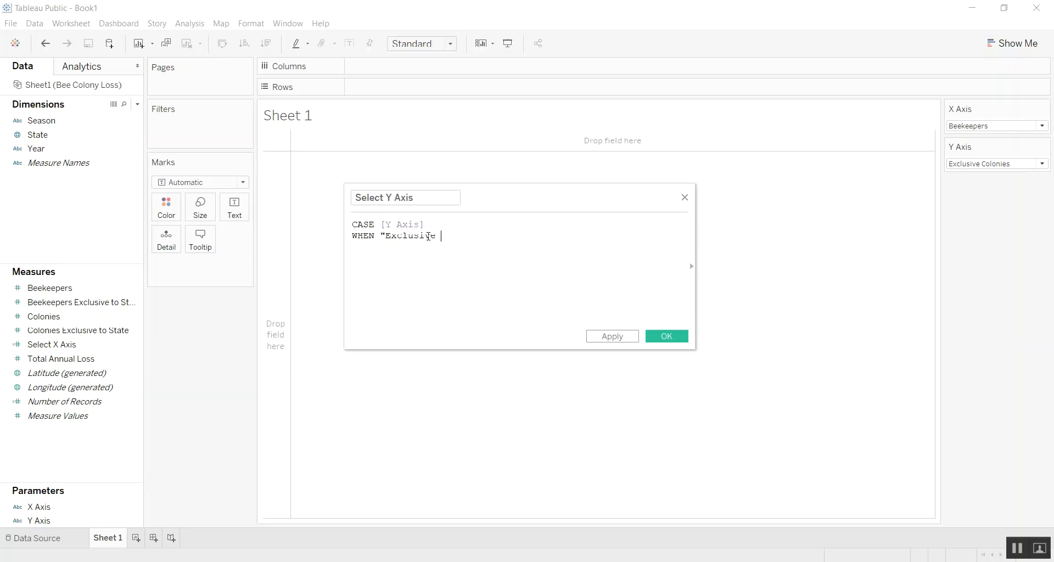
text(C)
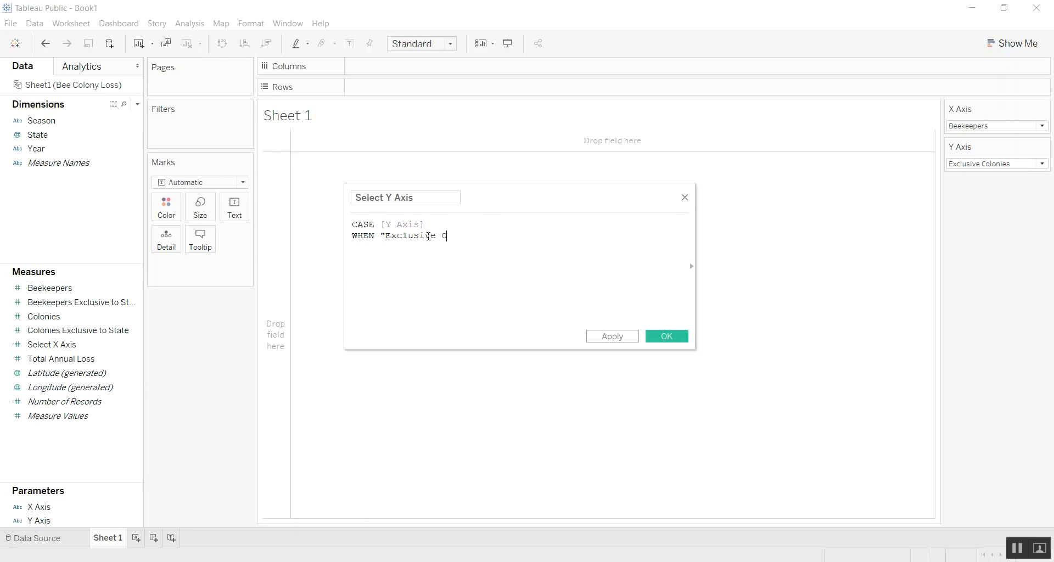
text(olonies")
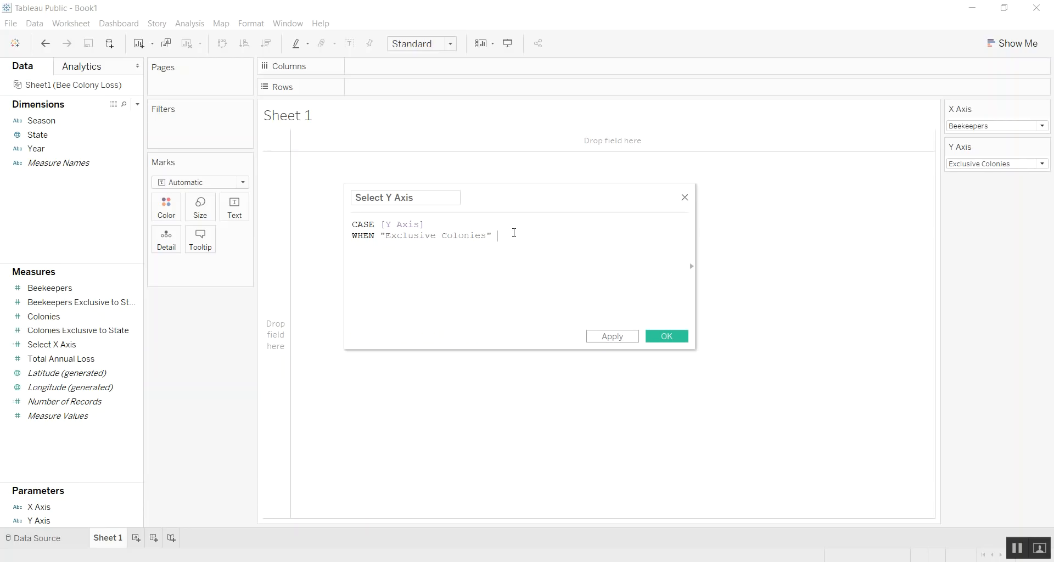
text(THEN)
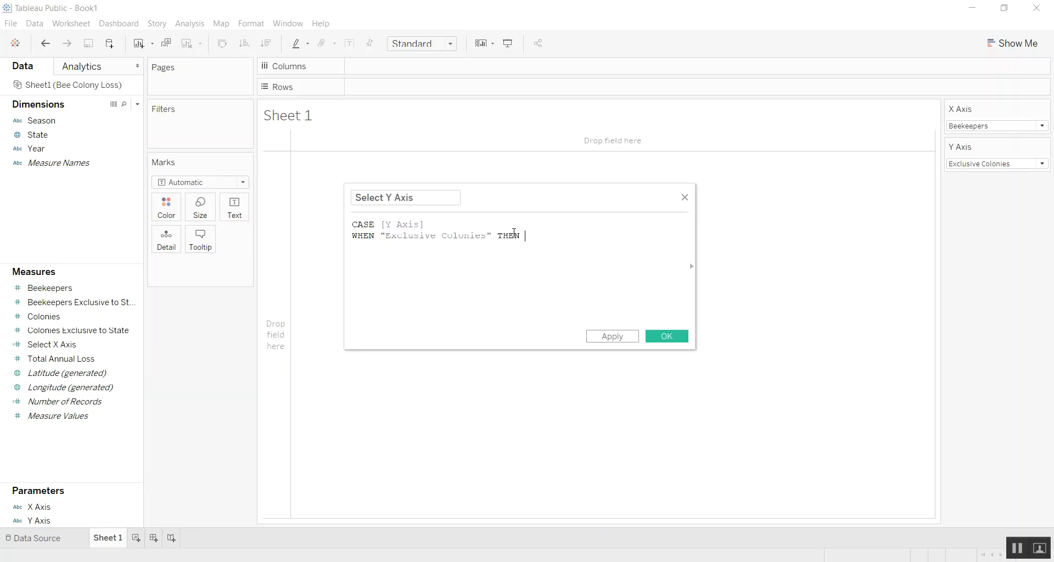
text(Ex)
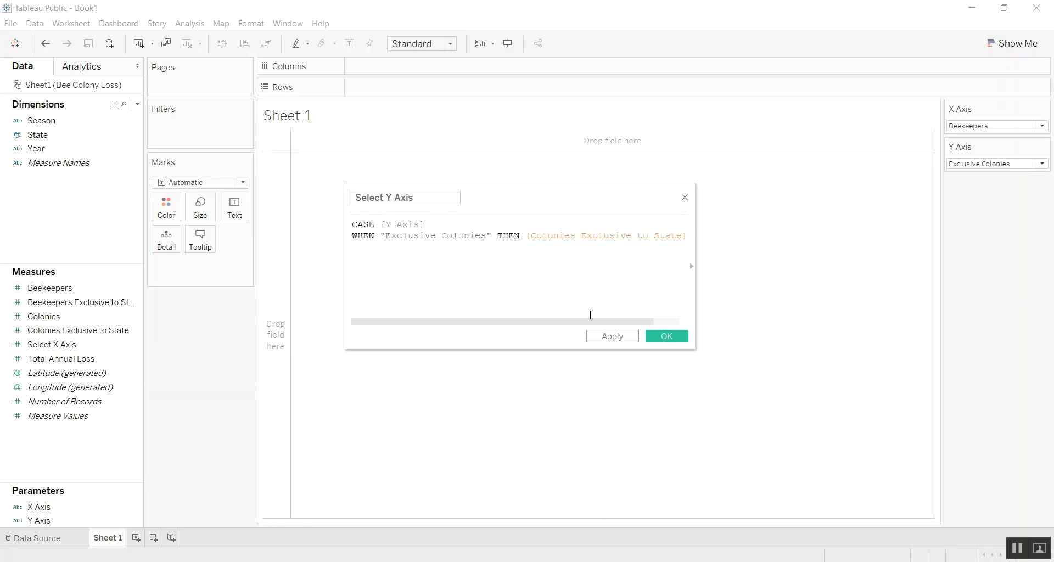
- Add the Total Annual Loss branch returning [Total Annual Loss], close with END and save
text(W)
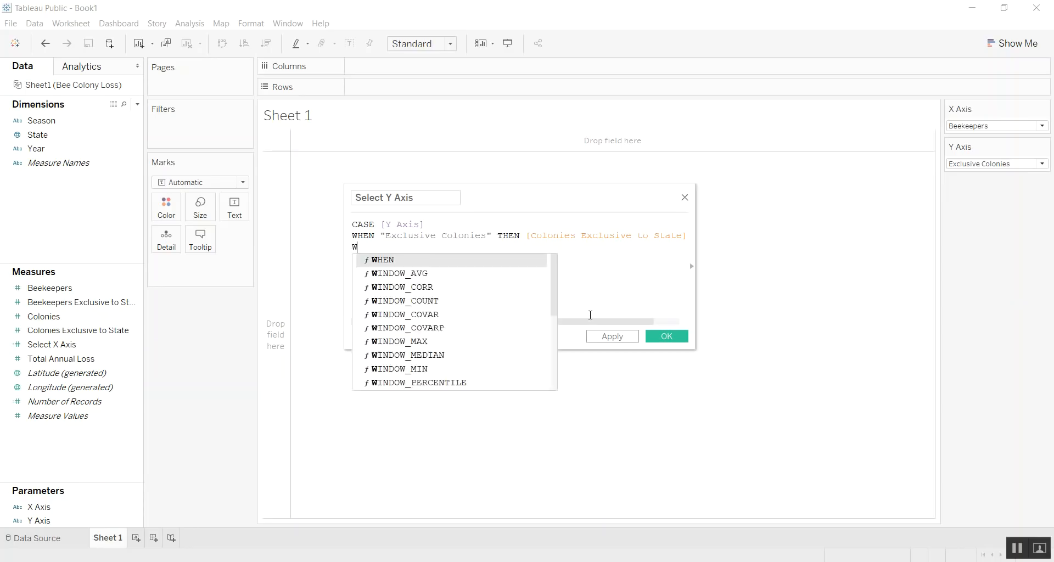
text(HEN "Total)
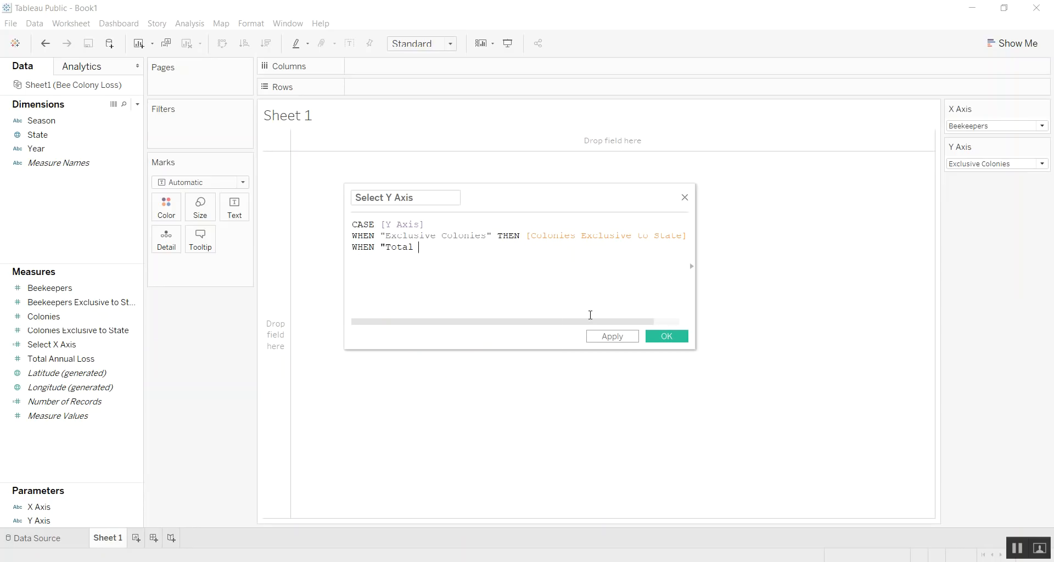
text(Annual Loss")
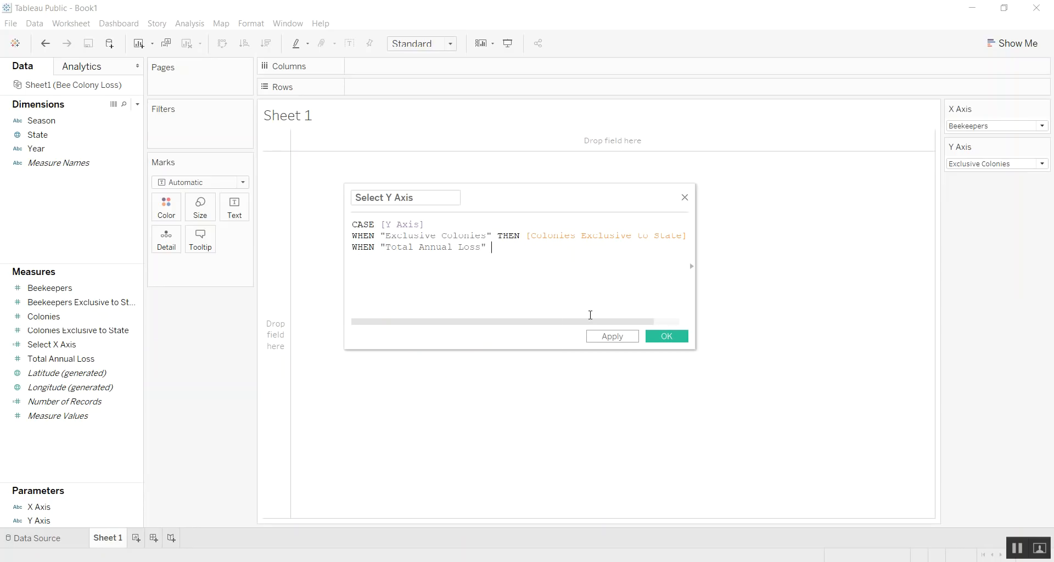
text(THEN)
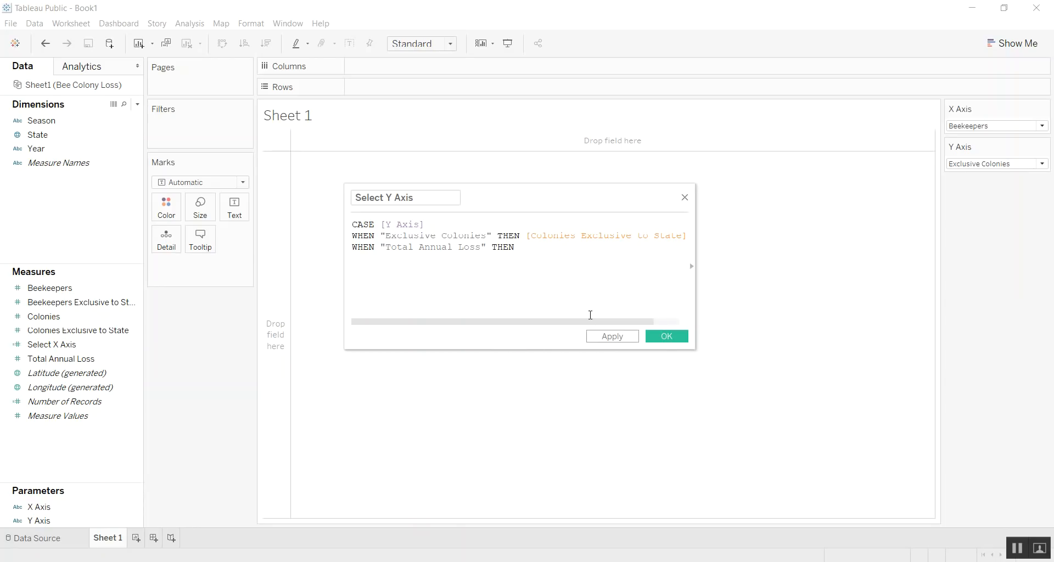
text([Total Annual Loss])
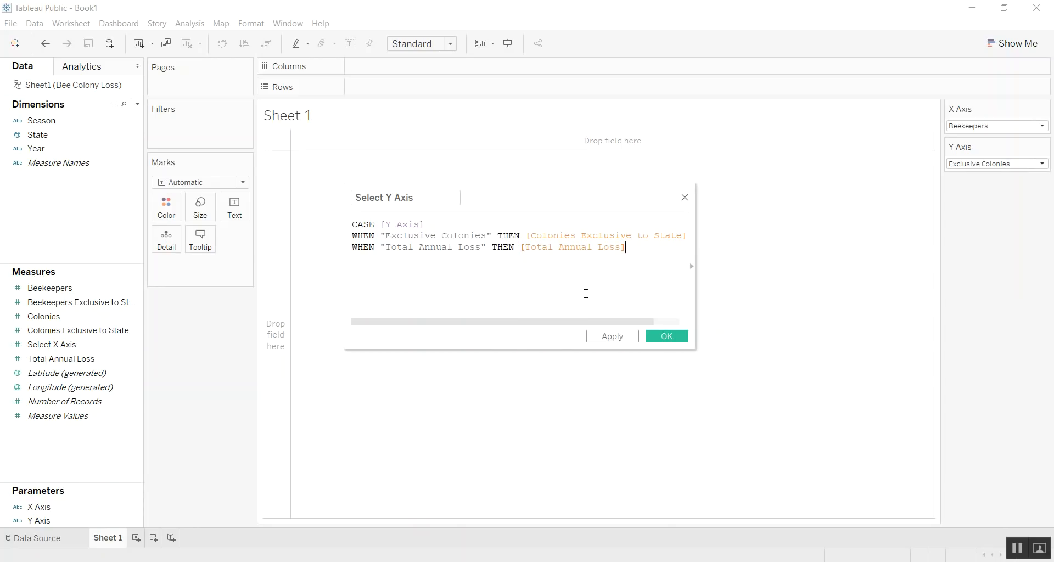
text(END)
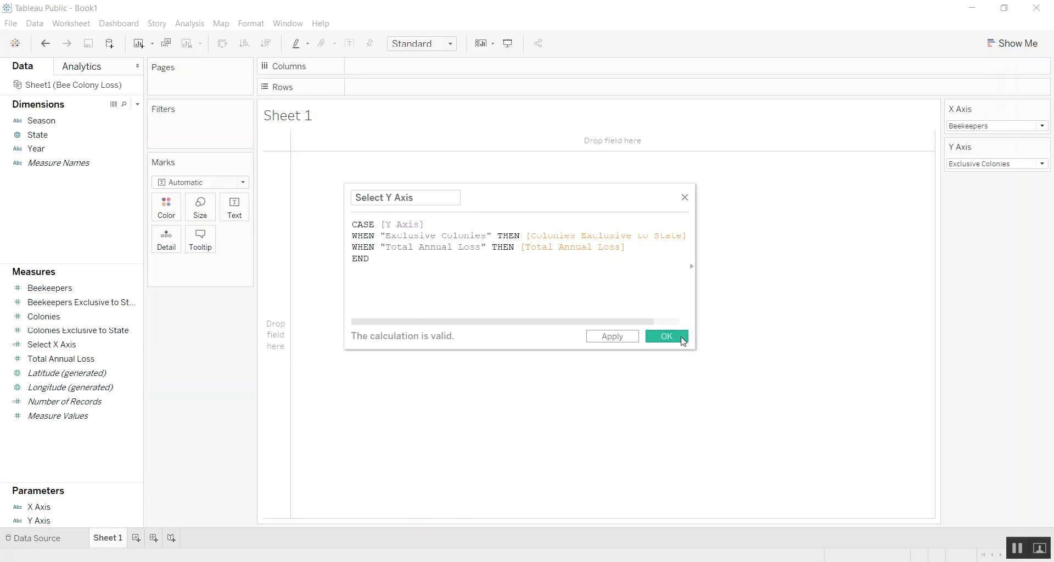
click(665, 335)
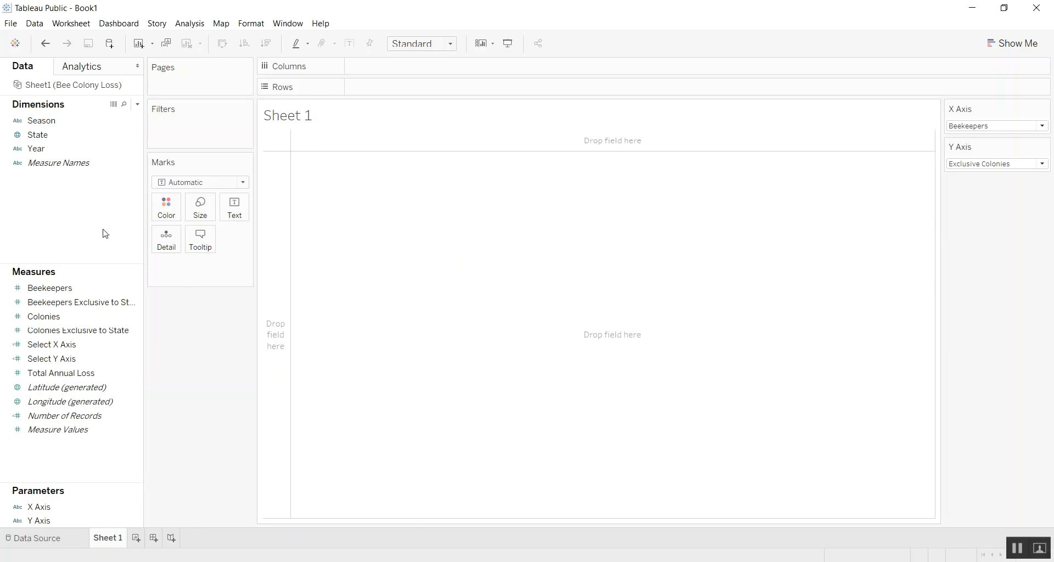
mouse_move(468, 313)
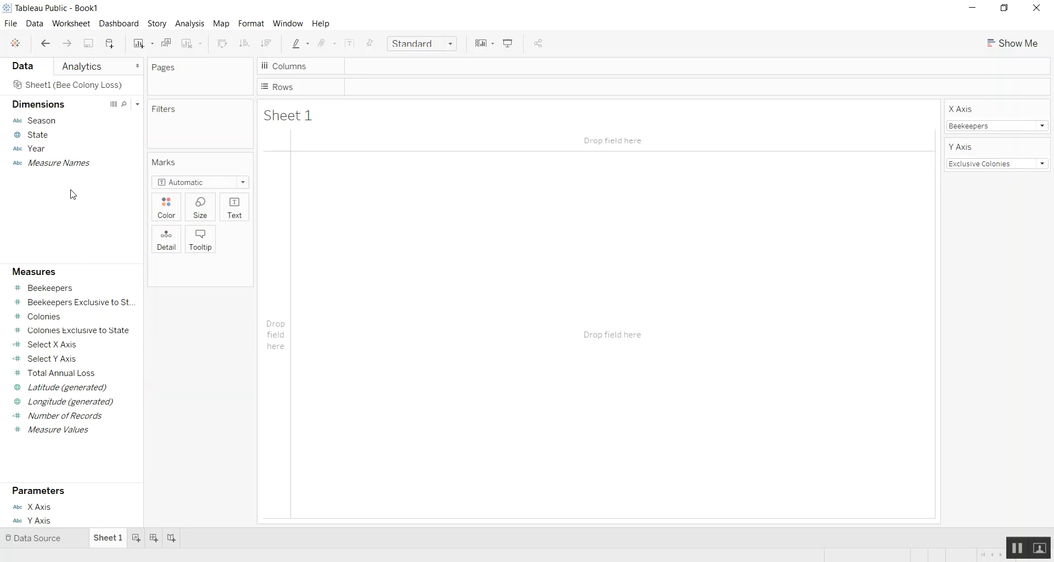
mouse_move(81, 214)
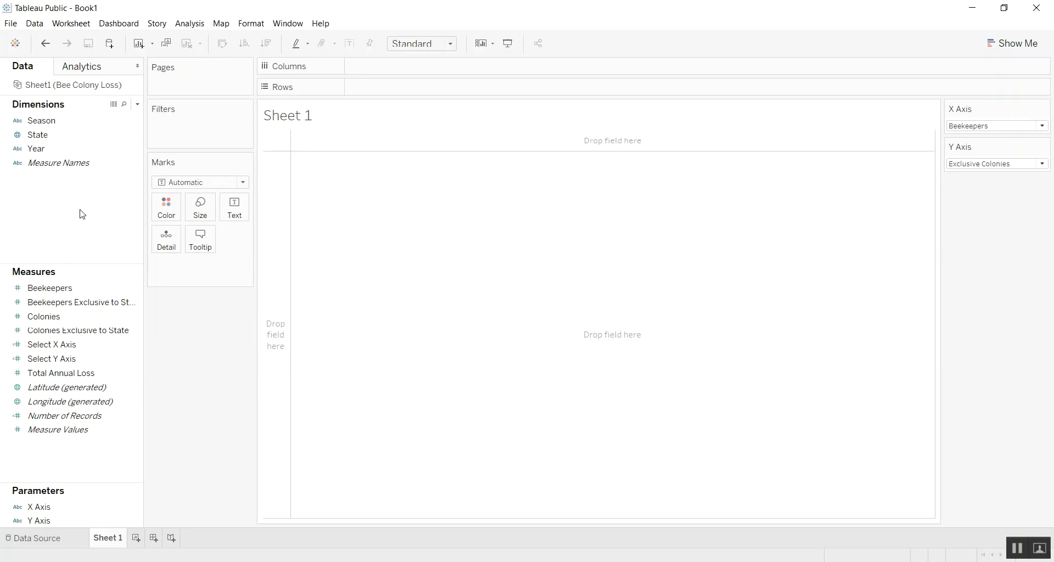
- Place Select Y Axis on Rows and Select X Axis on Columns for a single summed mark
click(52, 358)
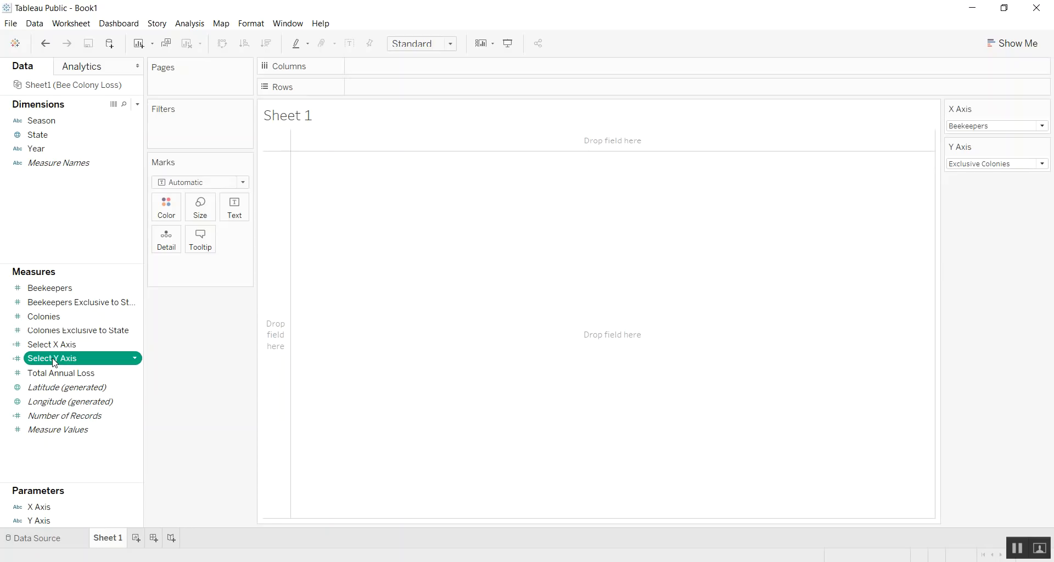
drag(52, 358, 444, 88)
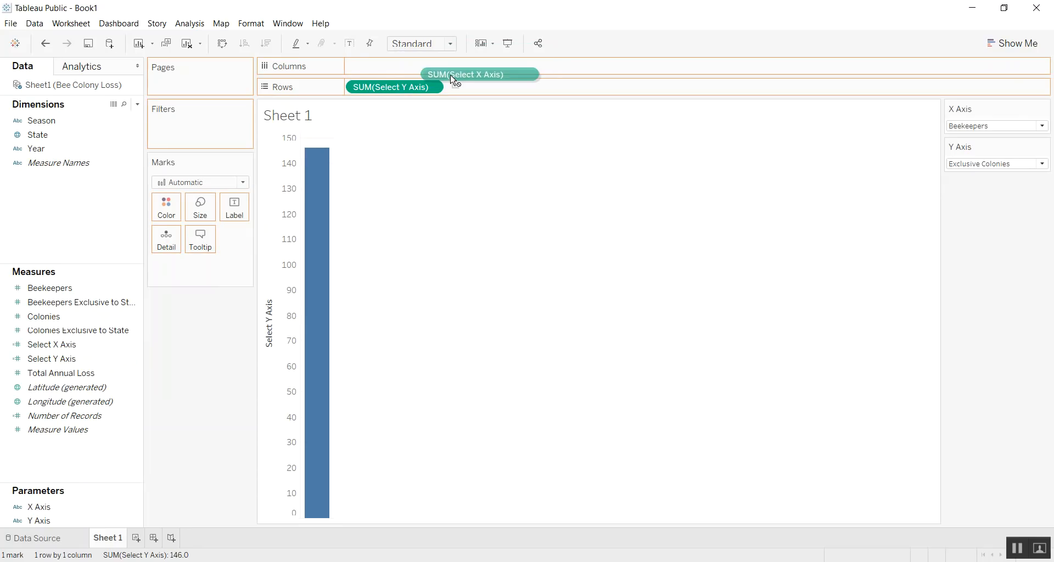
drag(480, 75, 393, 66)
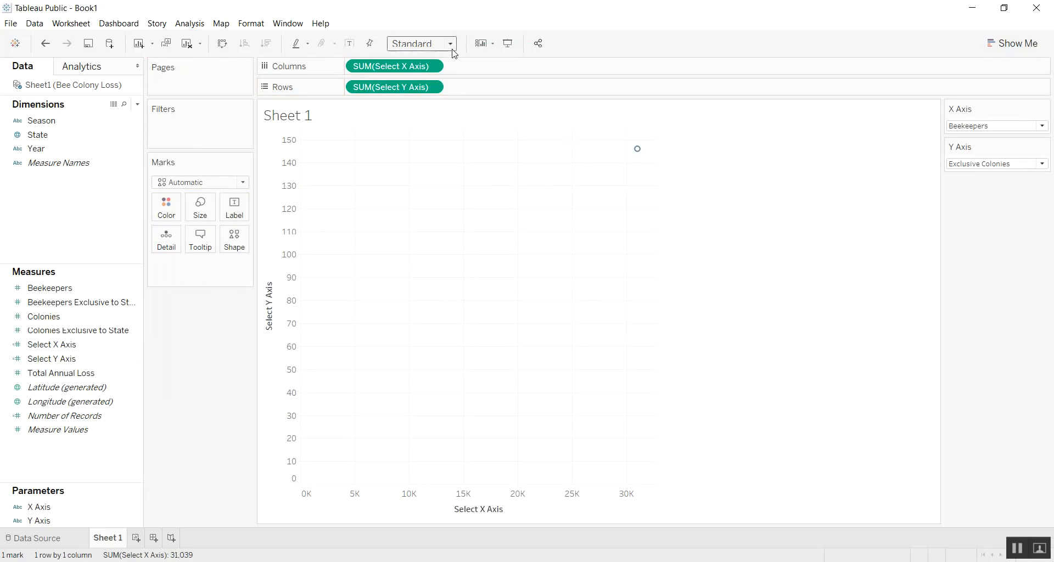
- Fit the chart to Entire View and uncheck Aggregate Measures to show 365 individual marks
click(449, 43)
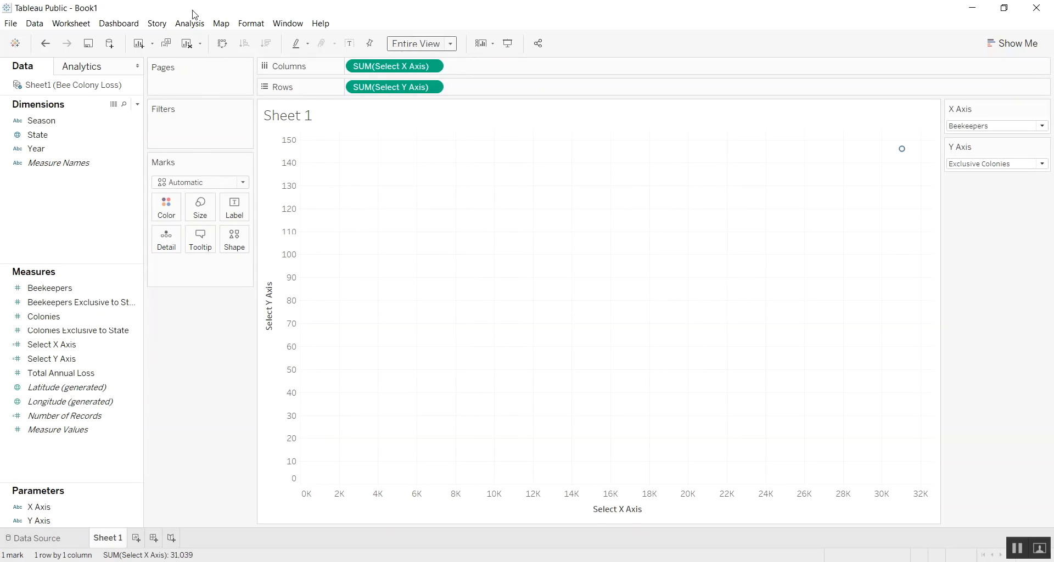
click(190, 23)
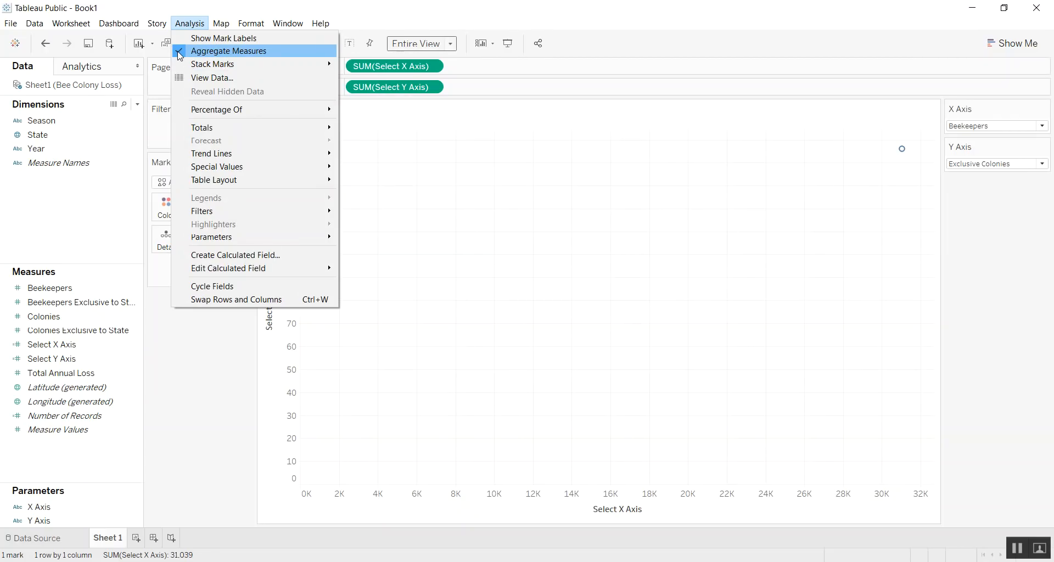
click(228, 50)
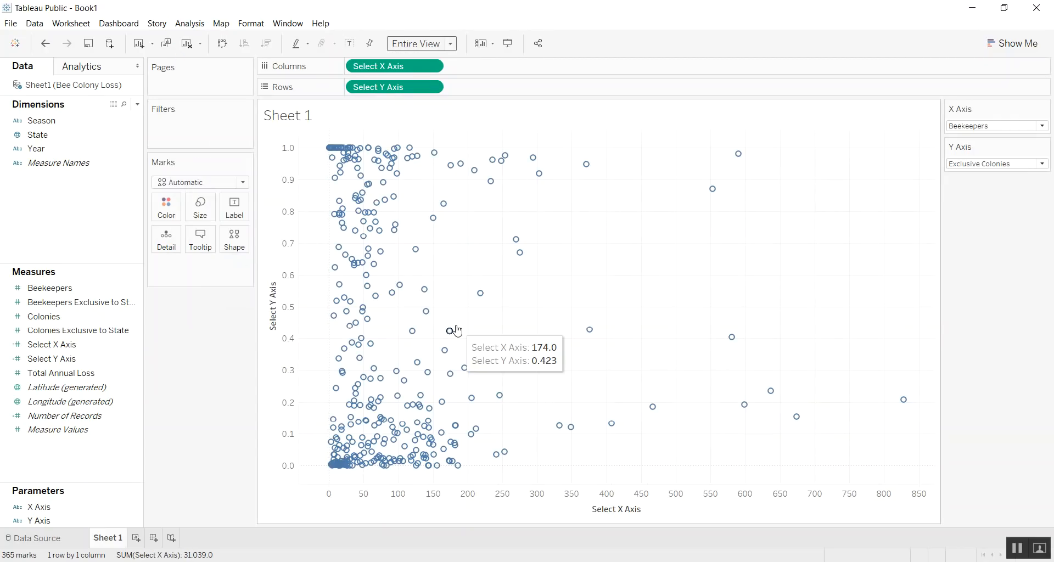
mouse_move(313, 240)
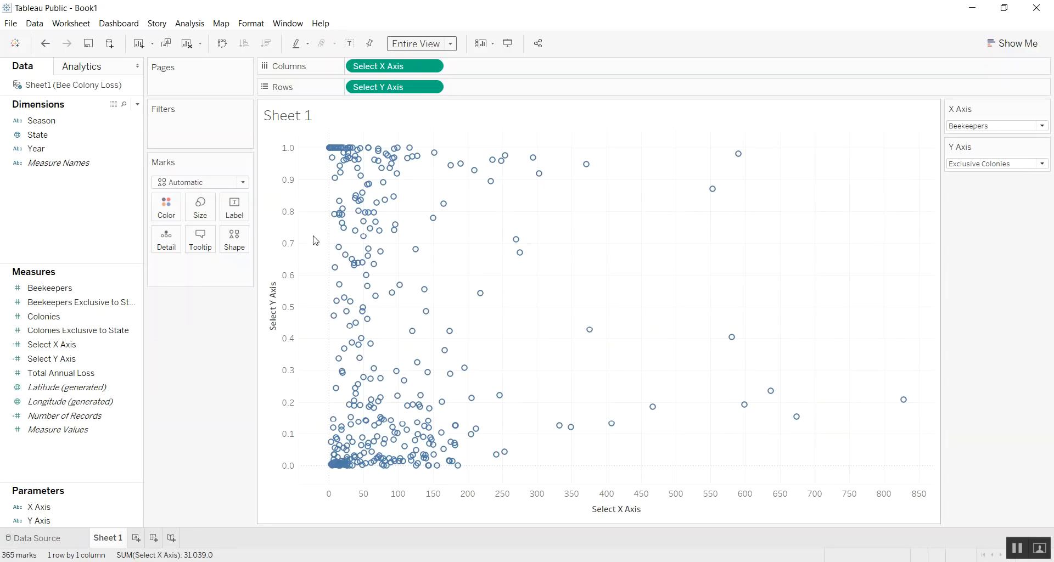
mouse_move(363, 307)
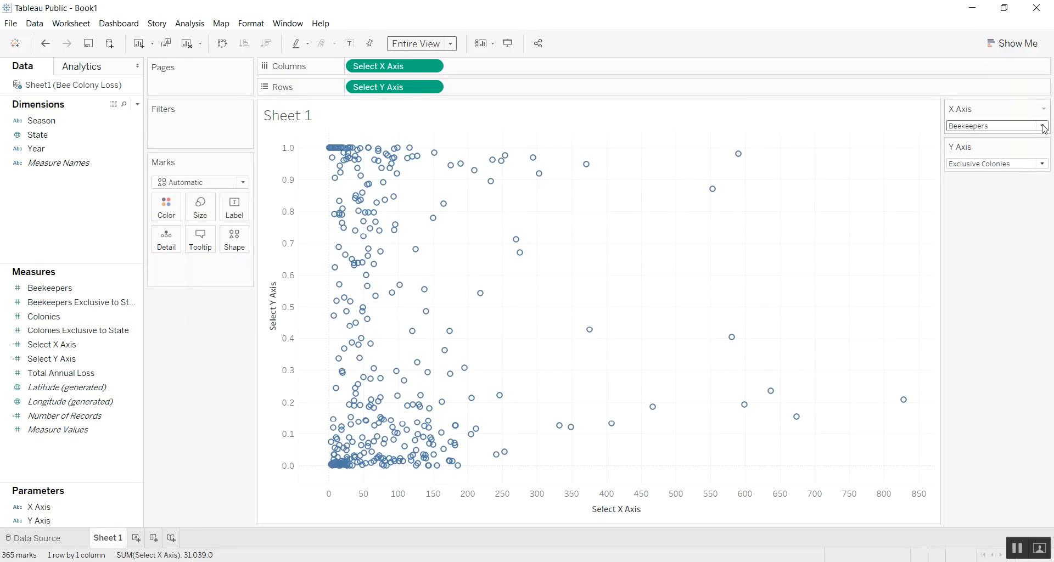
- Try Colonies and Total Annual Loss, then settle on Exclusive Beekeepers against Exclusive Colonies
click(995, 126)
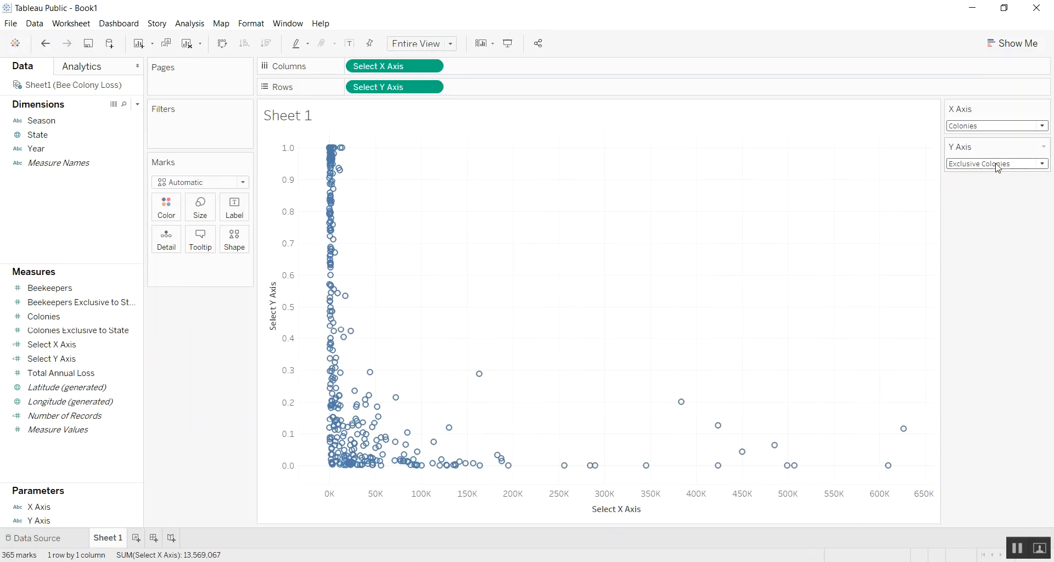
click(996, 163)
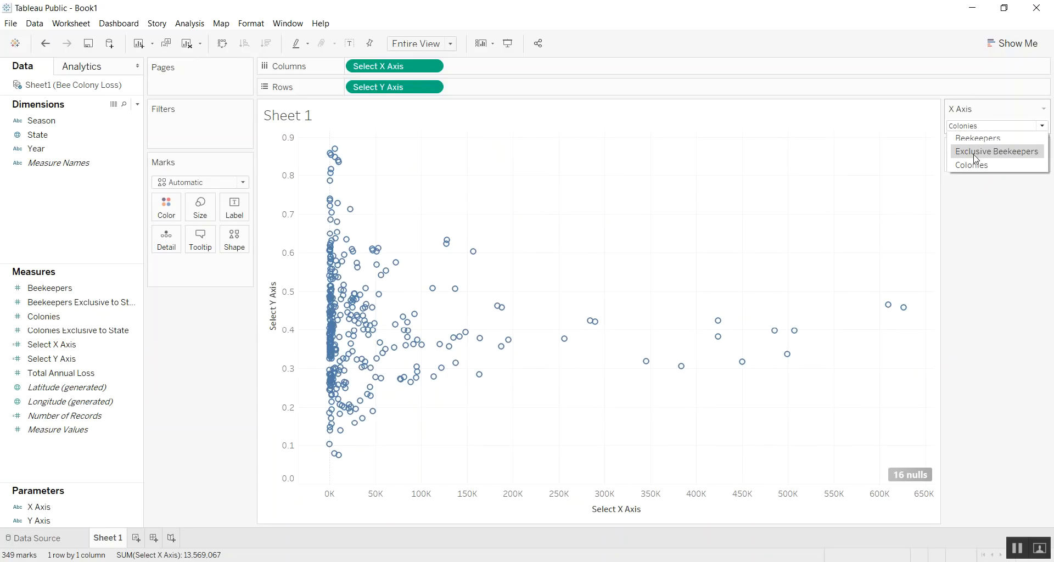
click(997, 152)
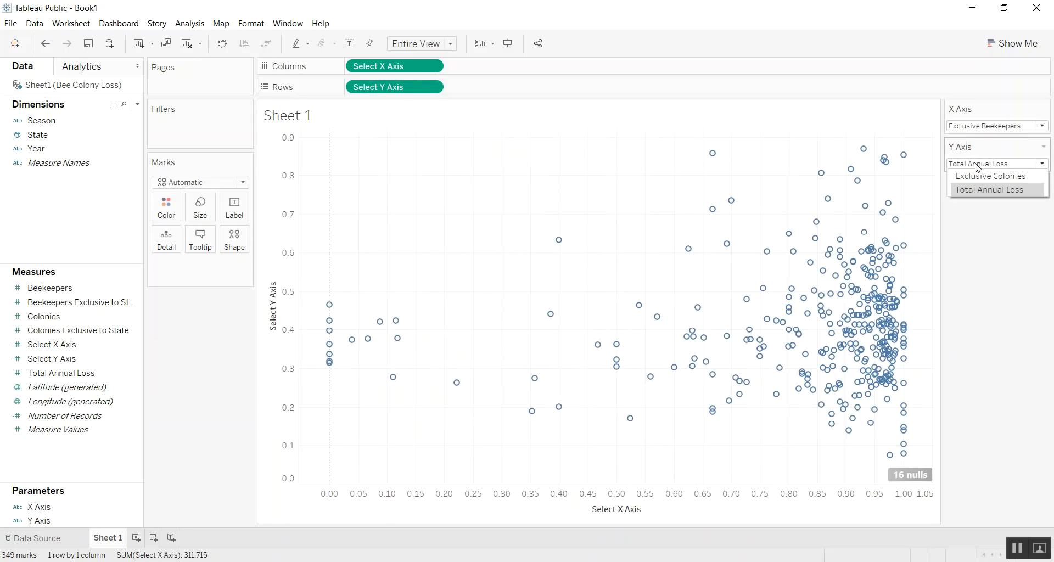
click(989, 176)
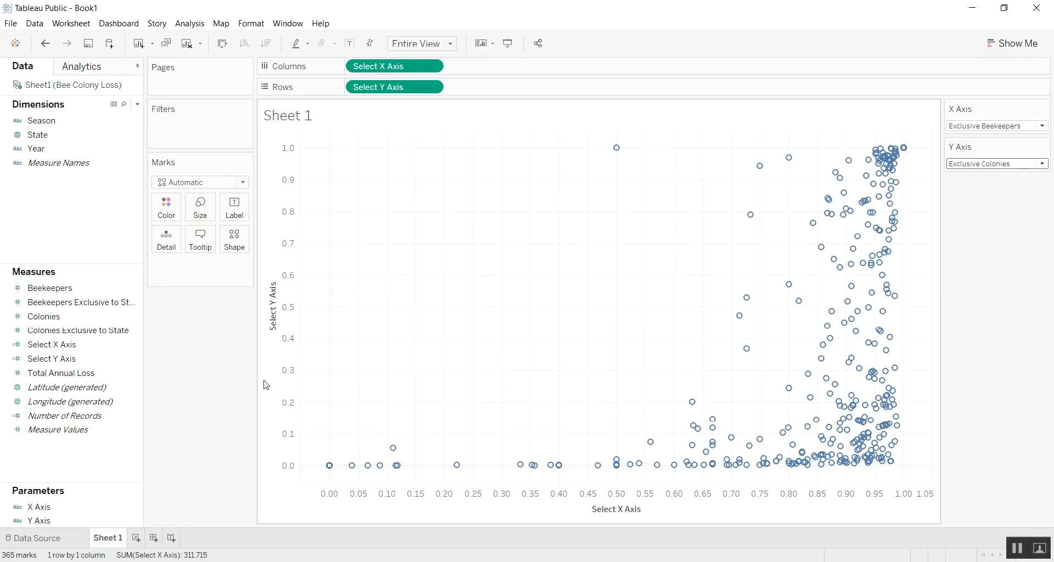
mouse_move(215, 395)
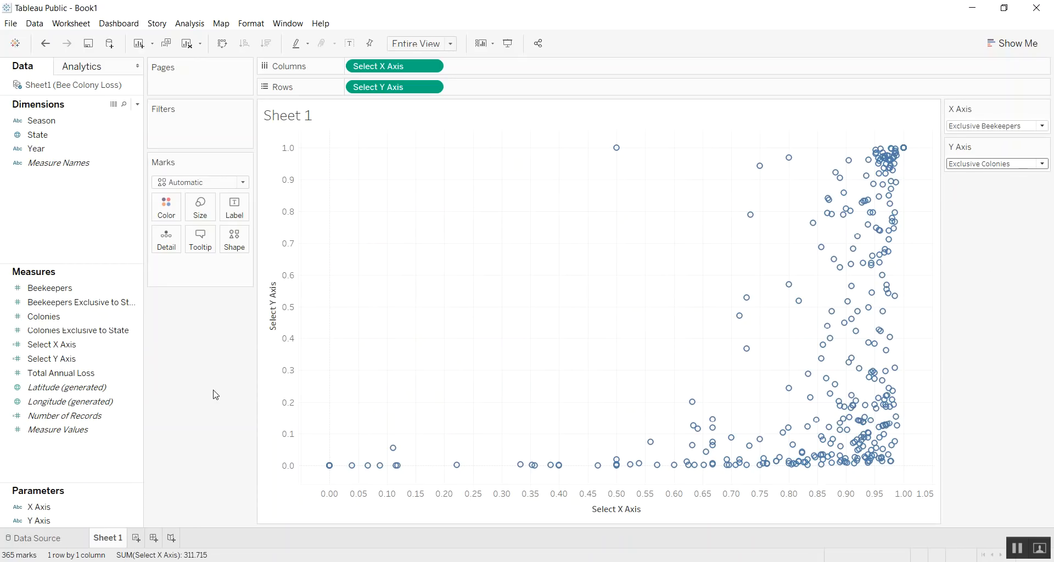
mouse_move(407, 189)
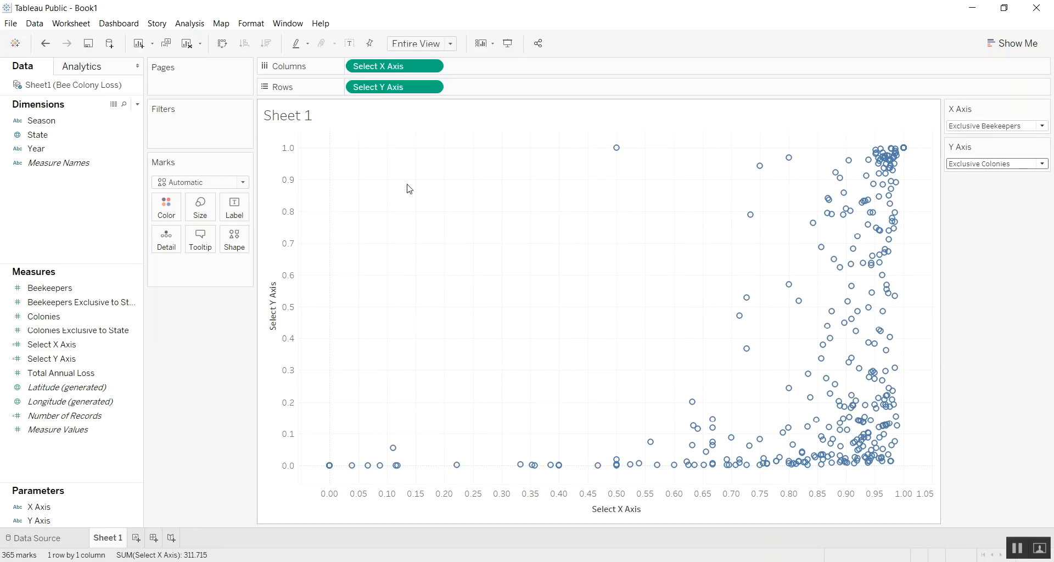
mouse_move(1008, 189)
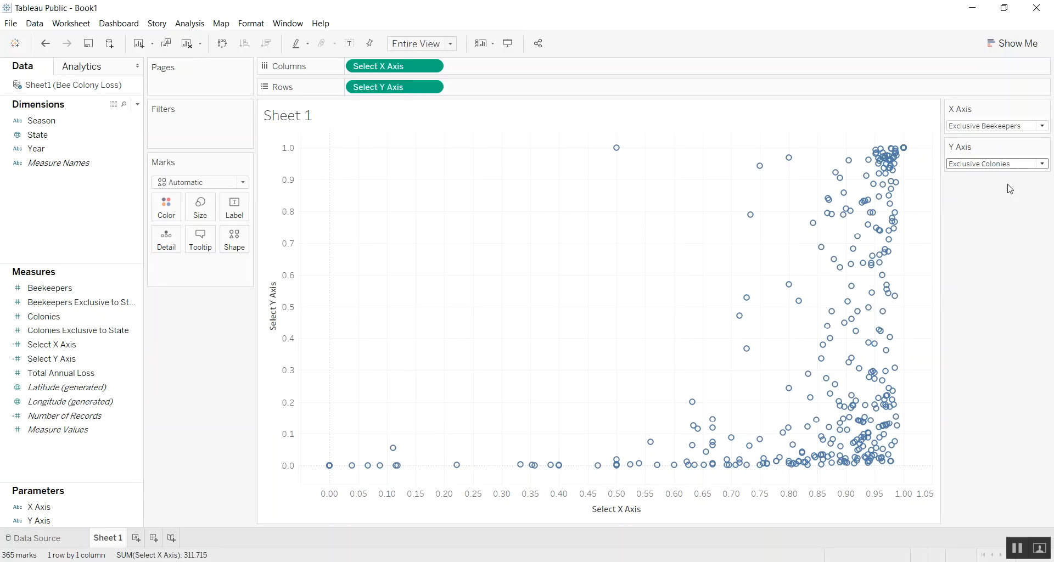